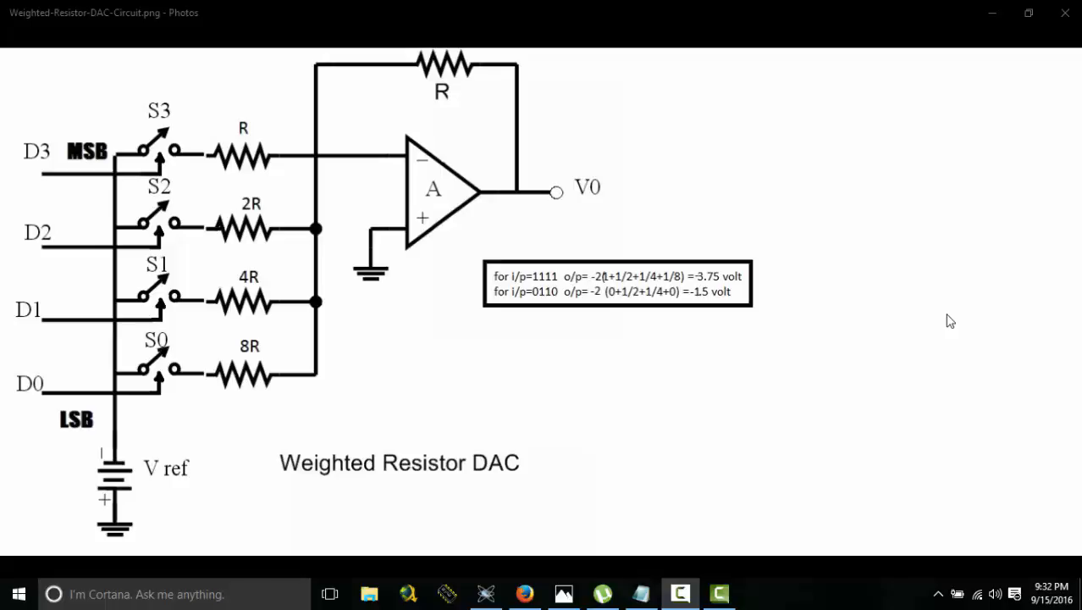
mouse_move(132, 117)
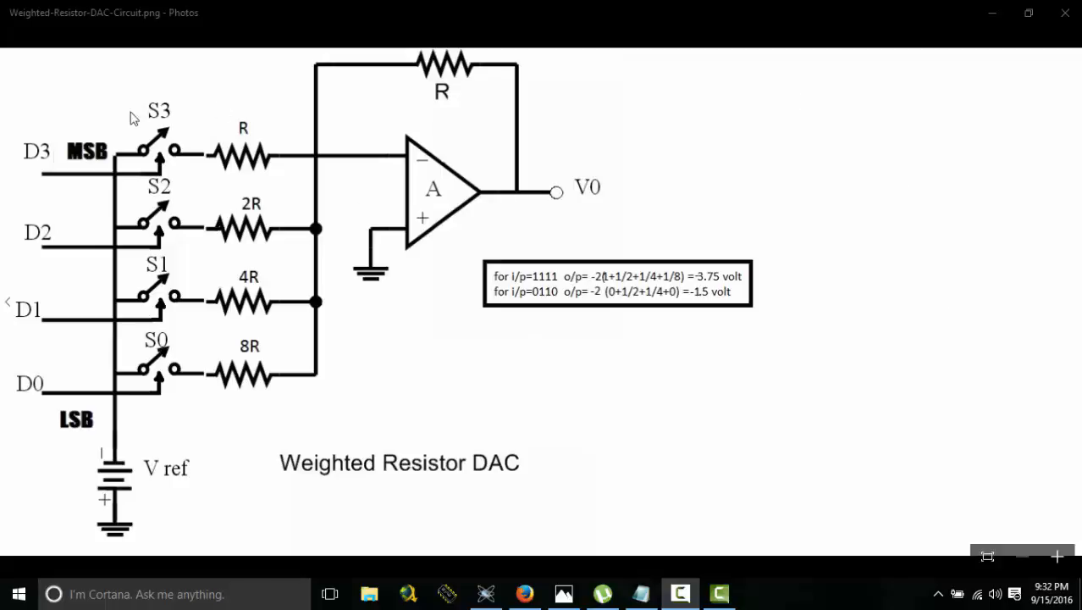
mouse_move(74, 458)
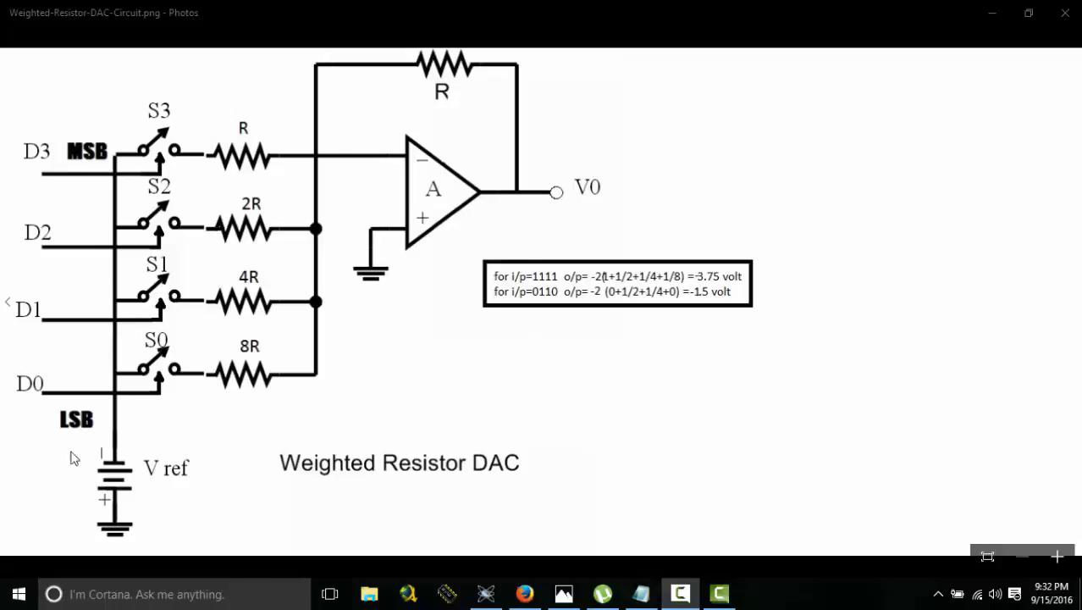
mouse_move(122, 393)
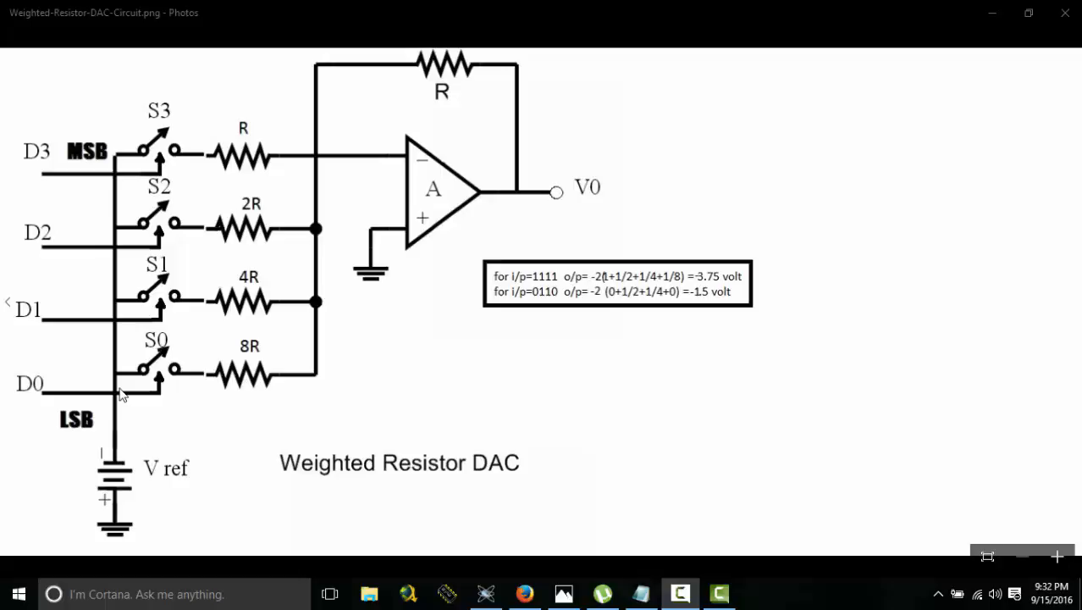
mouse_move(176, 156)
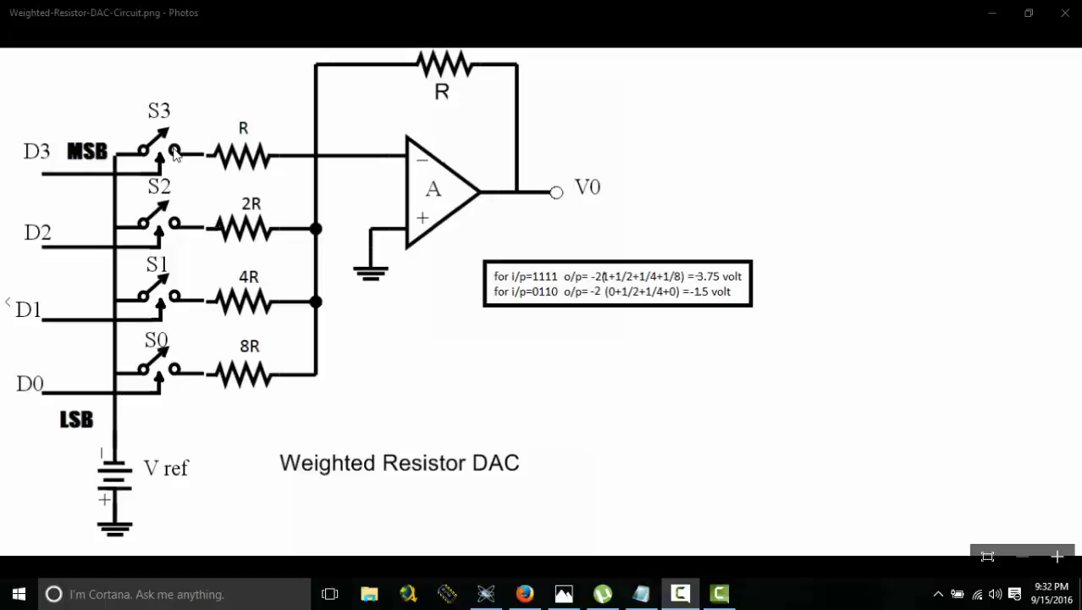
mouse_move(542, 292)
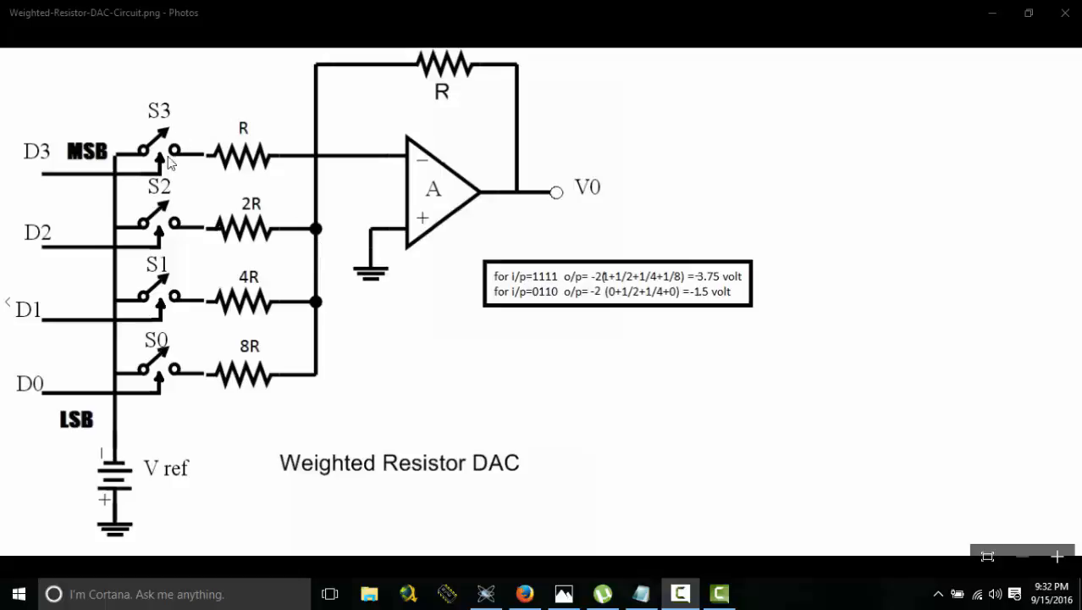
mouse_move(209, 152)
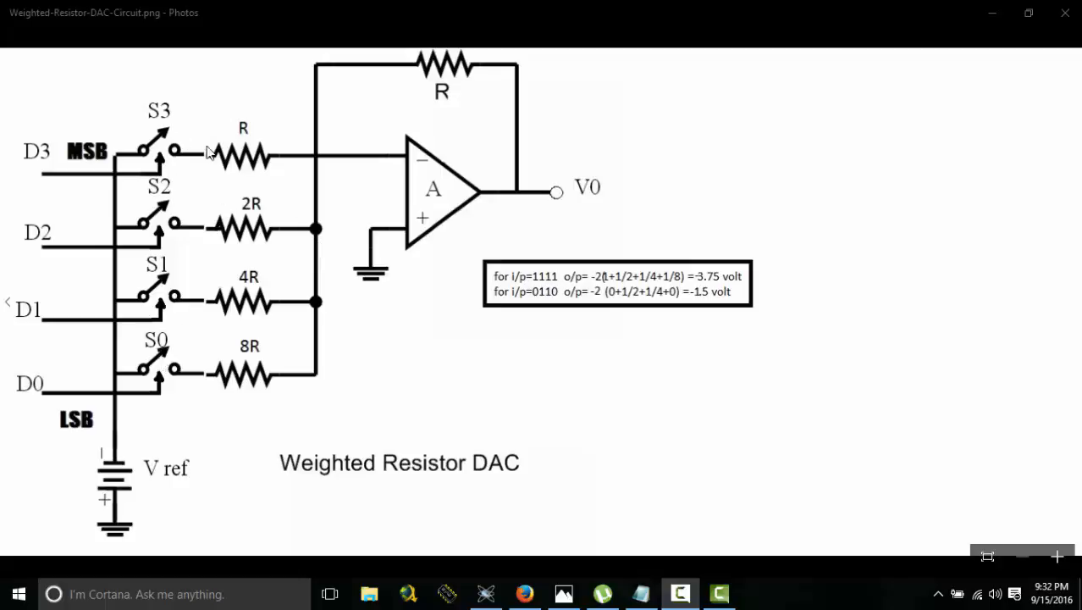
mouse_move(142, 269)
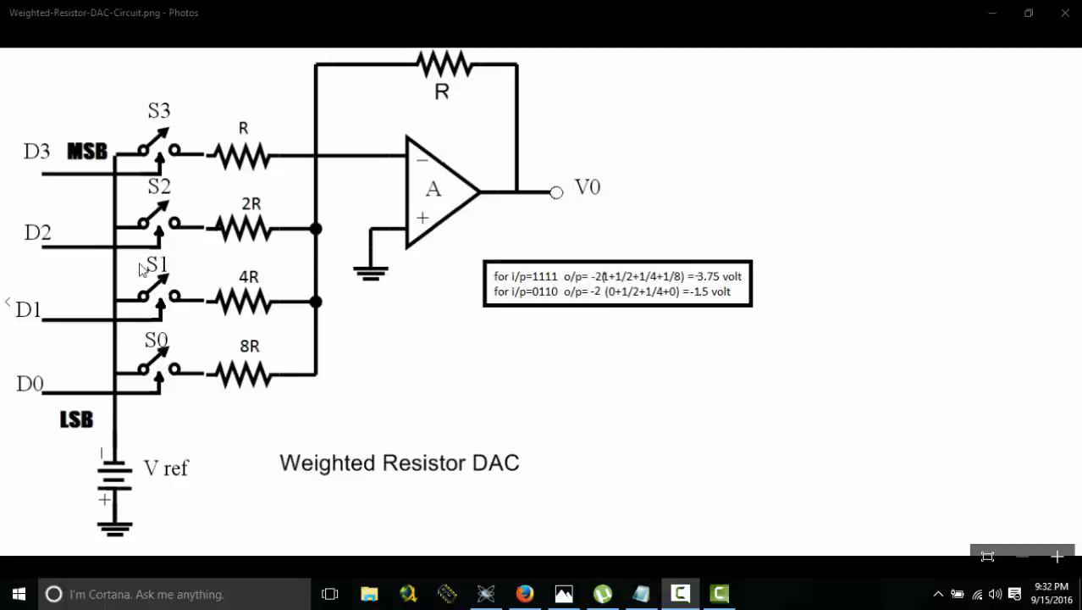
mouse_move(654, 300)
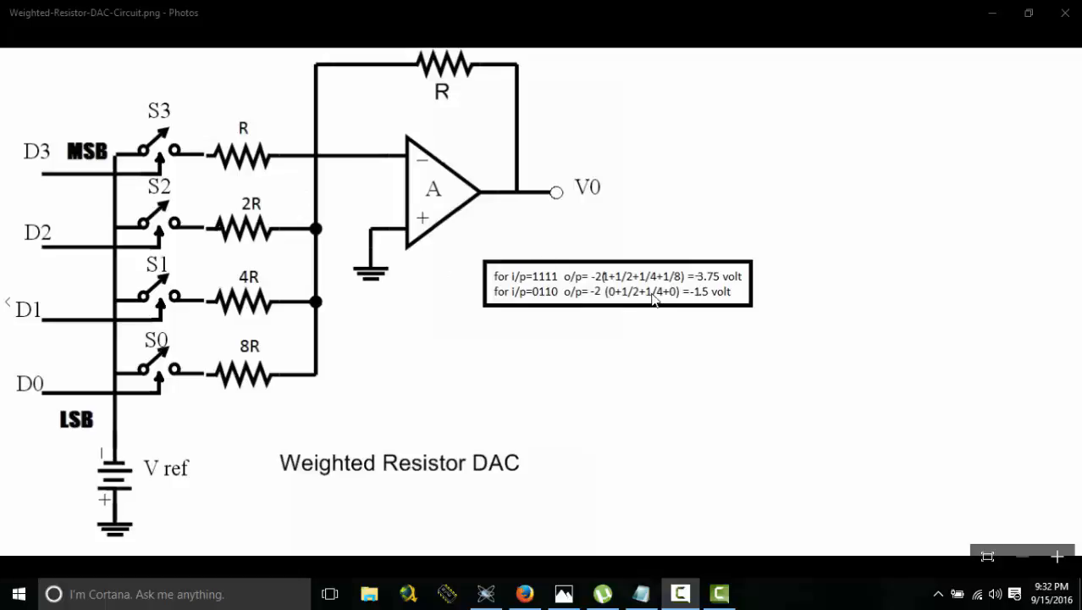
mouse_move(600, 288)
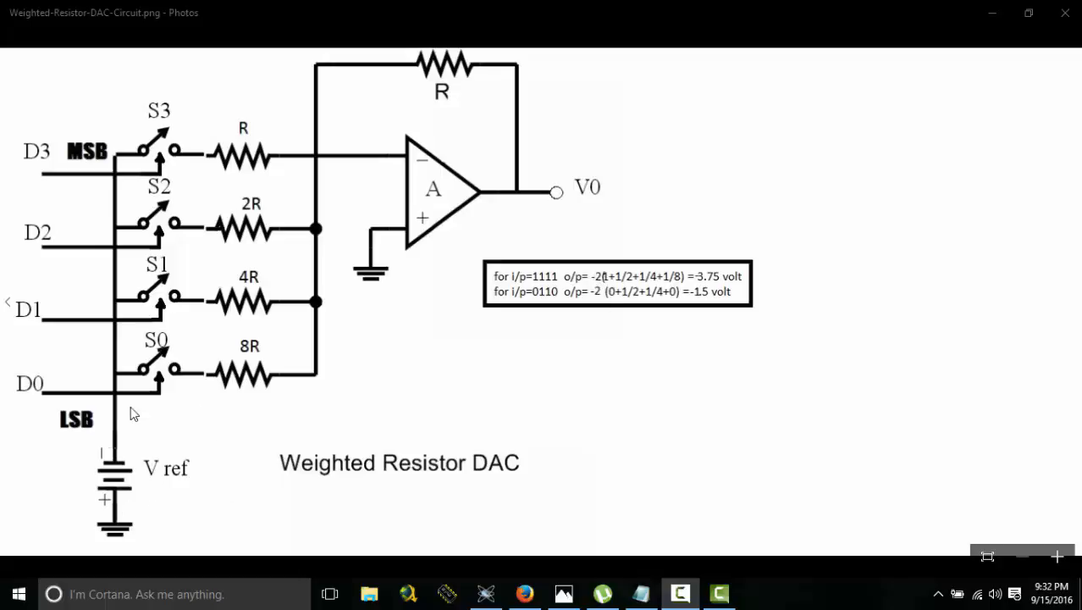
mouse_move(613, 288)
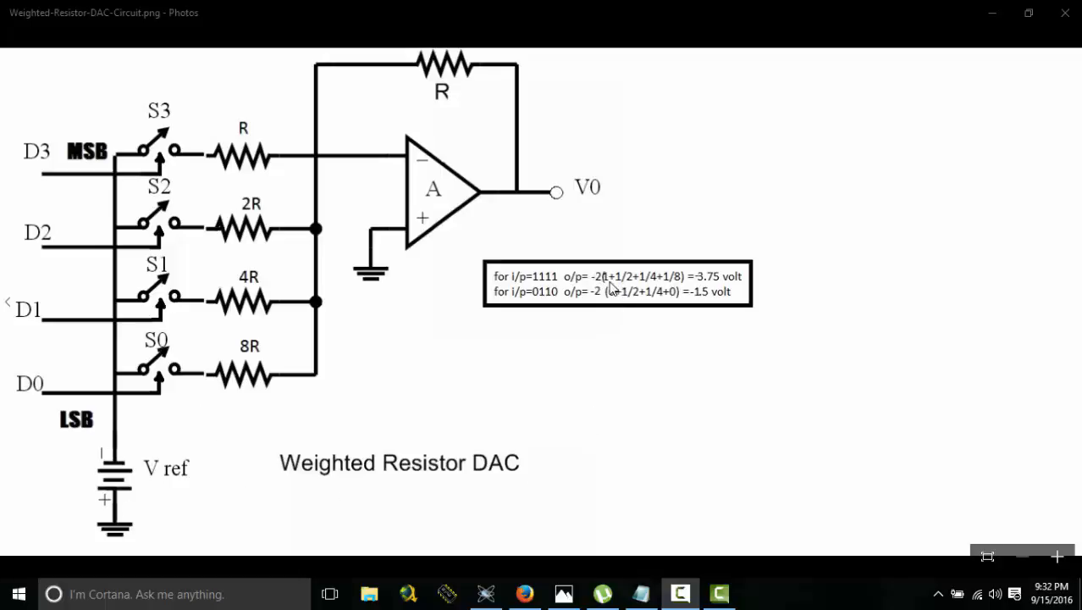
mouse_move(668, 284)
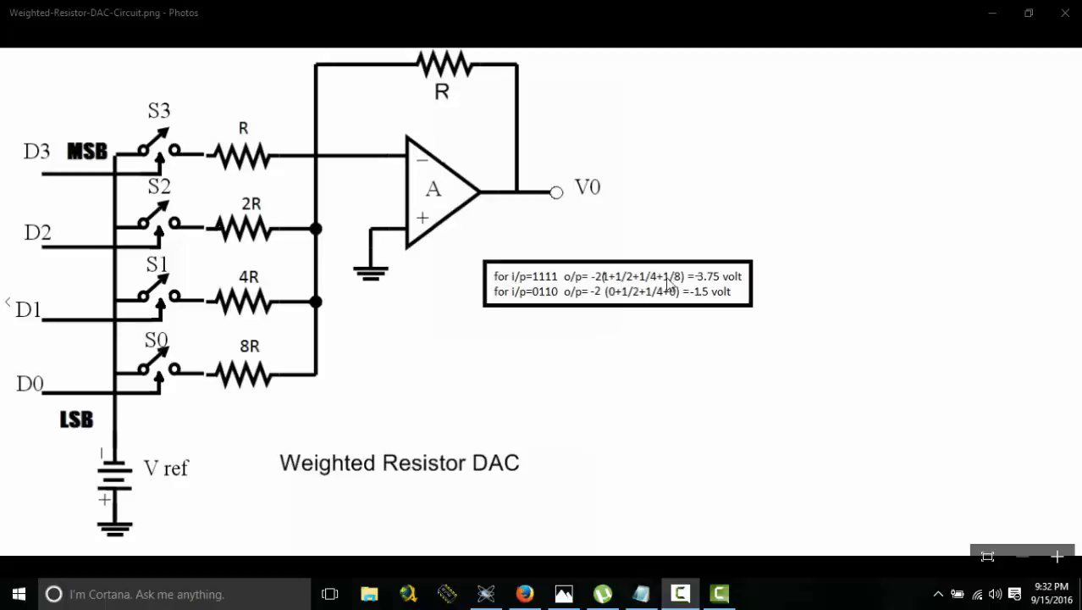
mouse_move(613, 288)
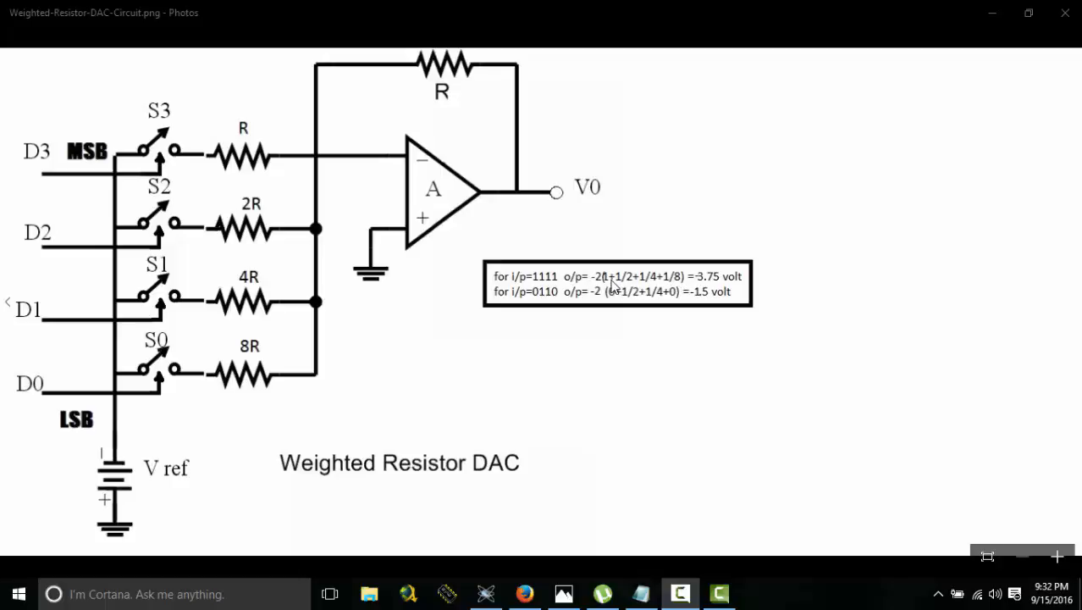
mouse_move(623, 292)
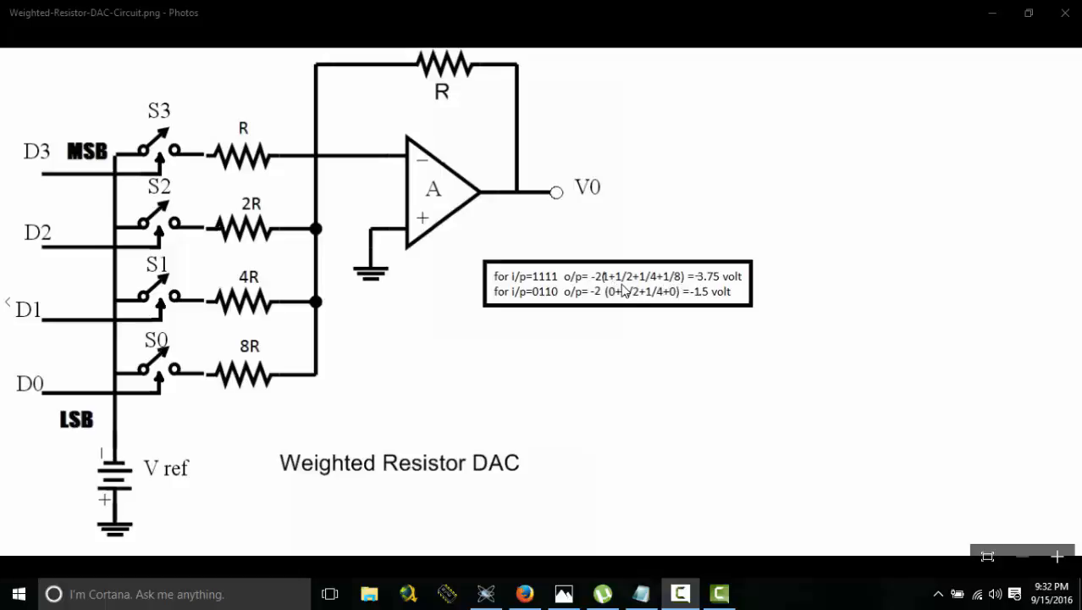
mouse_move(738, 288)
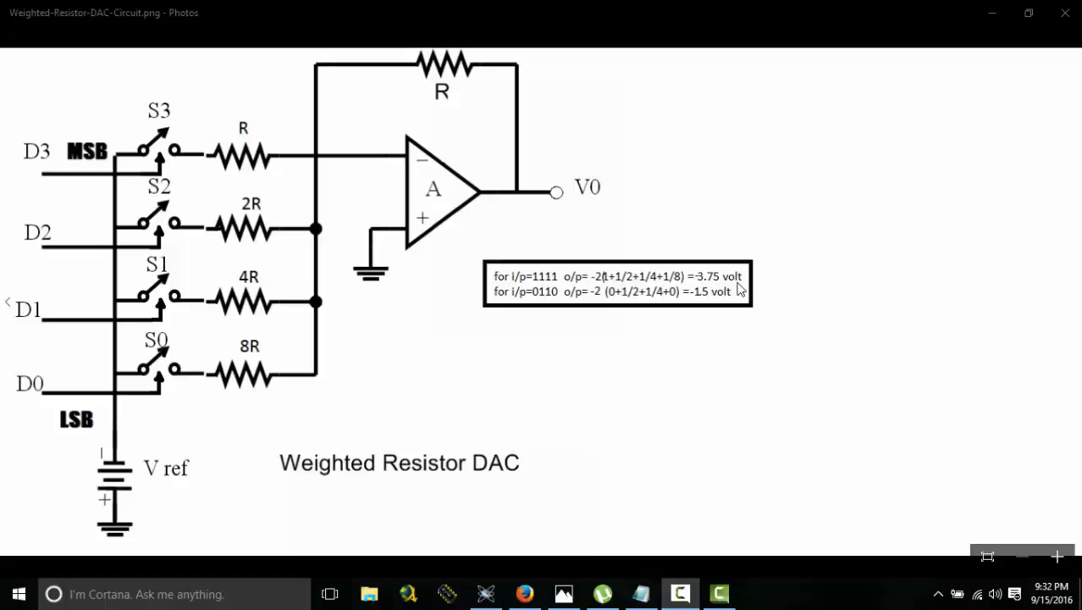
mouse_move(726, 307)
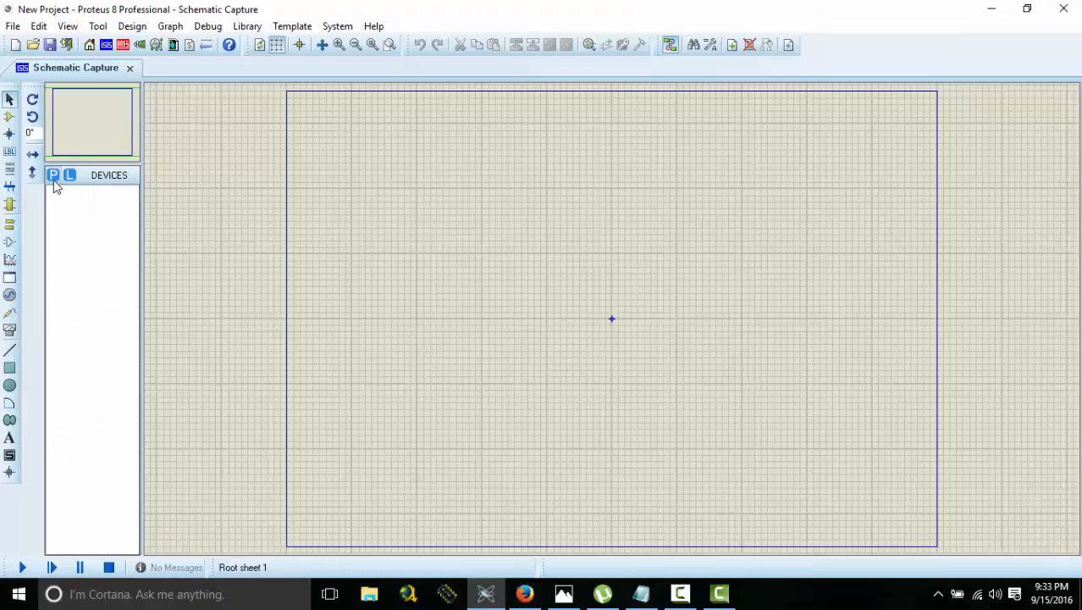
- Add an OPAMP and a MINRES100K resistor to the parts list from Pick Devices
click(53, 175)
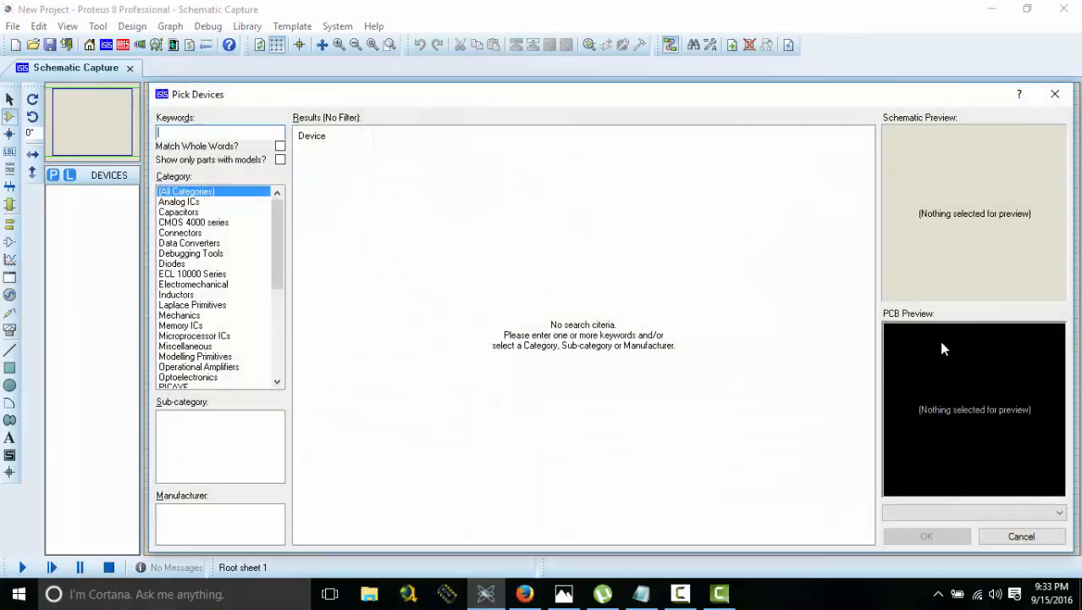
mouse_move(186, 130)
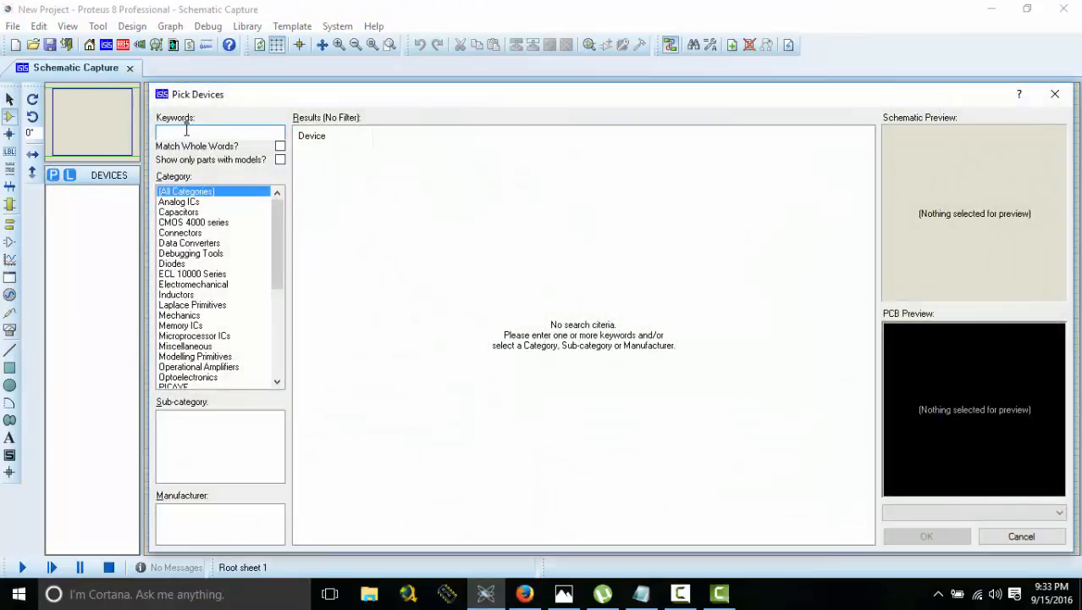
text(opamp)
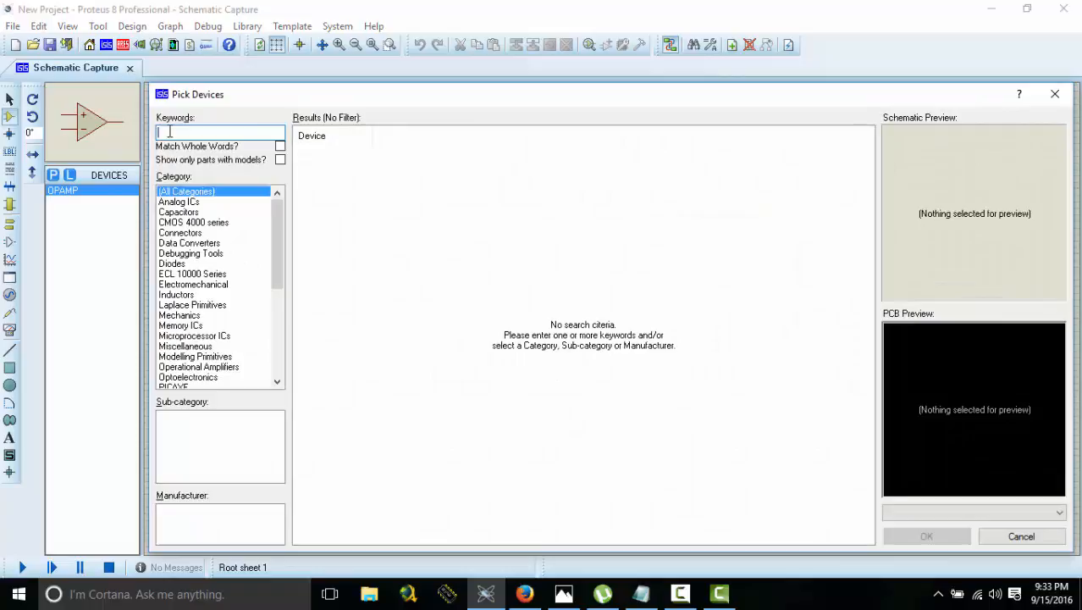
text(resistors)
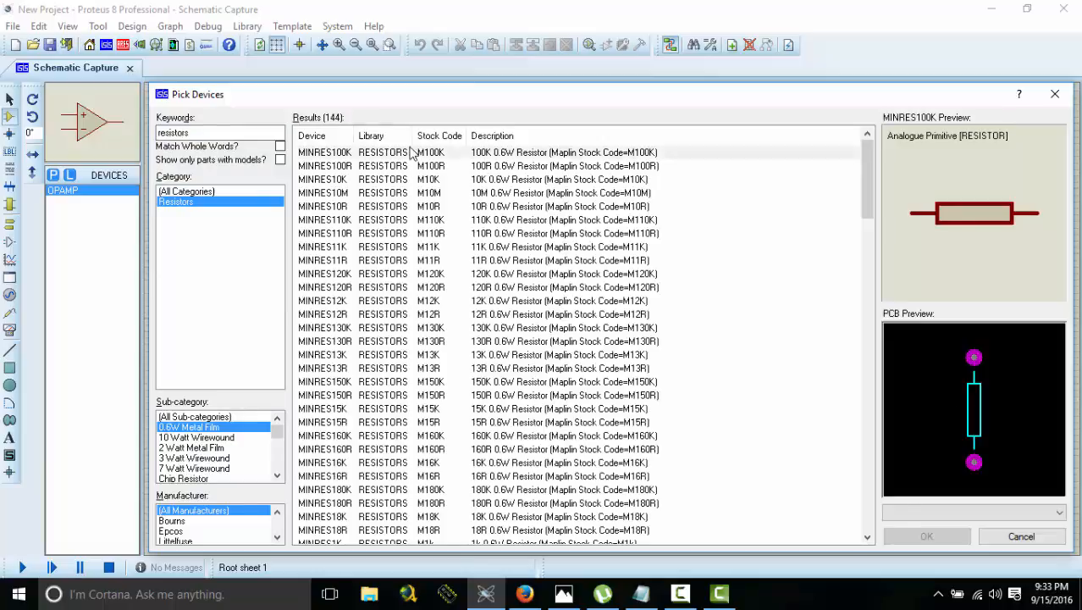
click(925, 535)
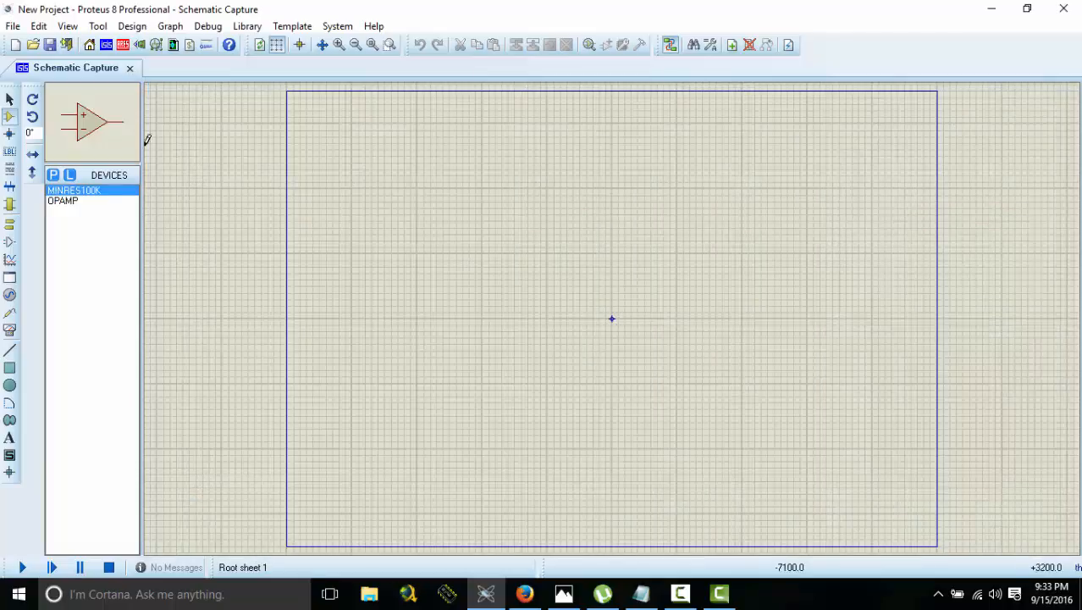
- Add a VSOURCE DC voltage source to the parts list
click(53, 174)
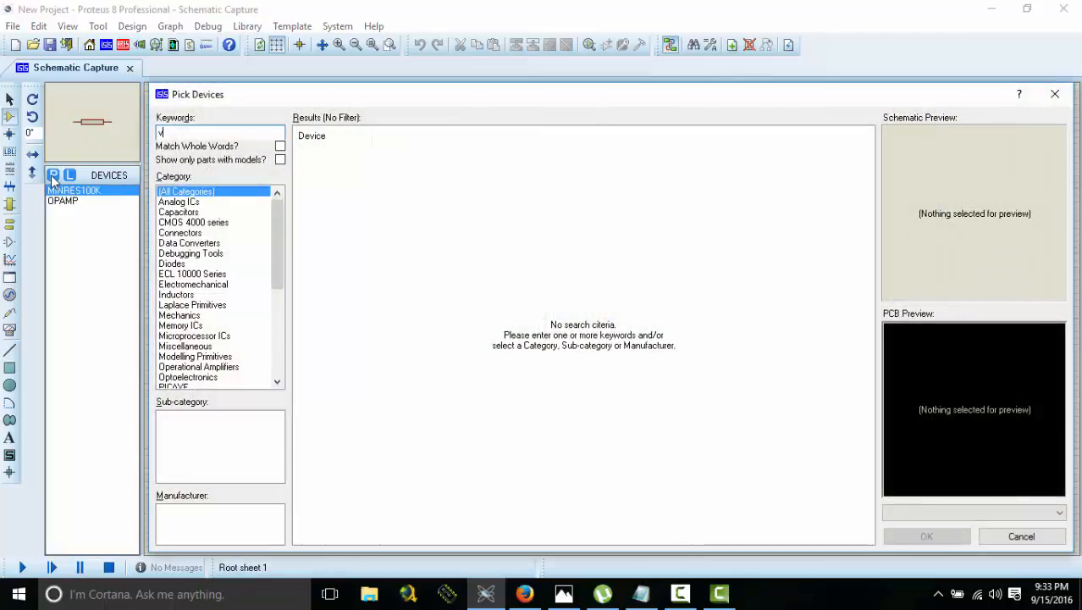
text(source)
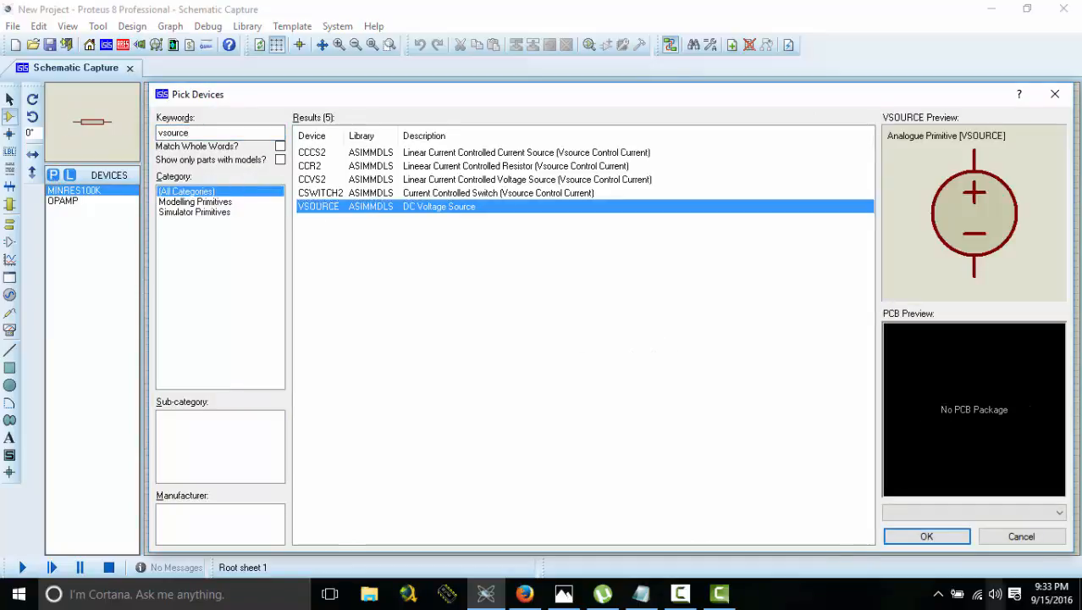
click(925, 535)
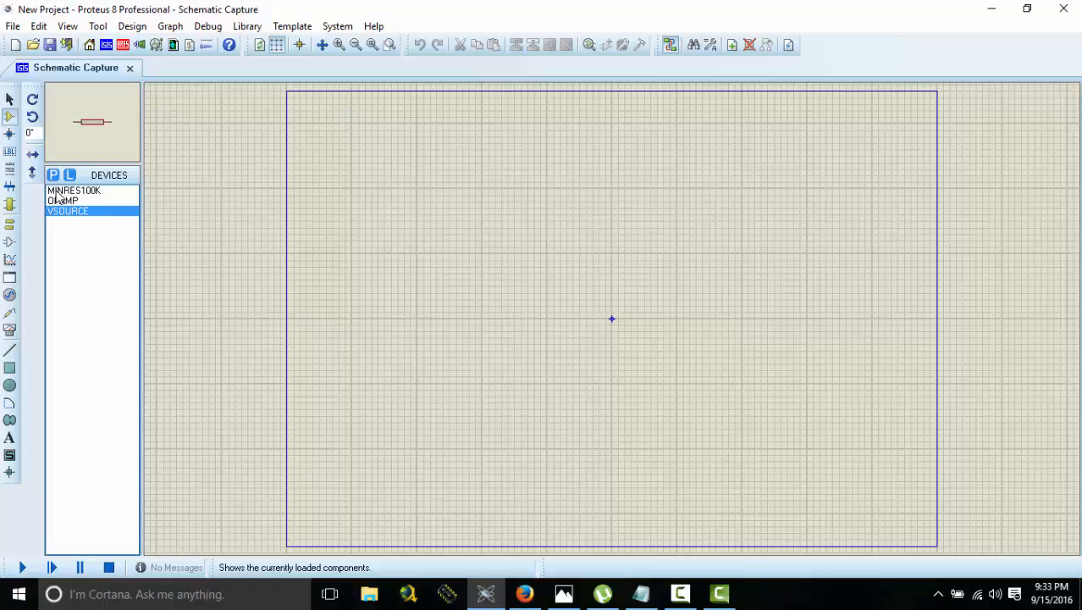
- Place the op-amp U1 and further 100k resistors around R1 on the sheet
click(63, 200)
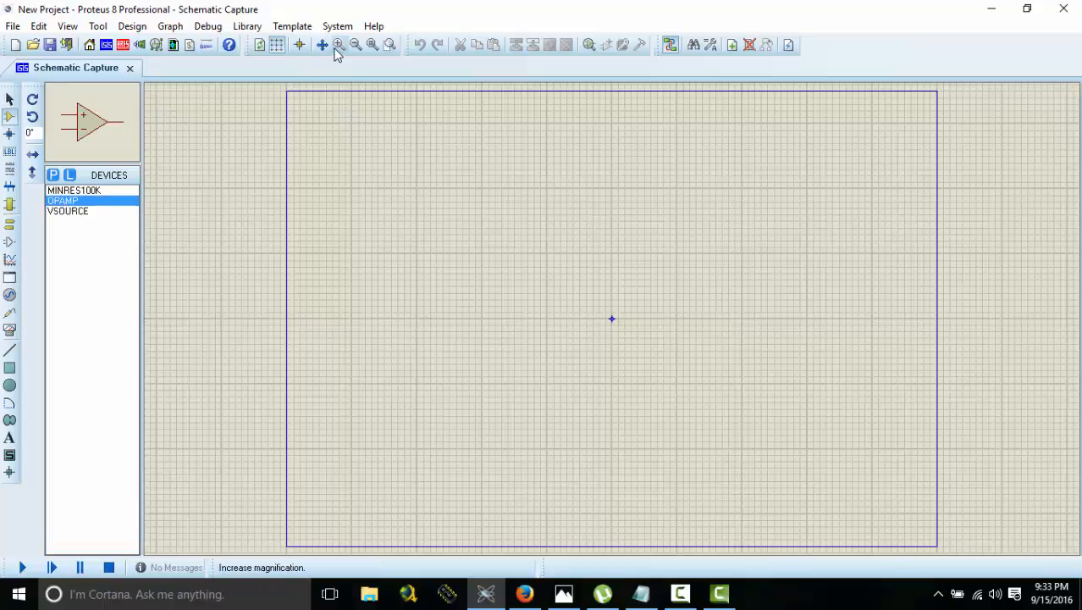
click(754, 271)
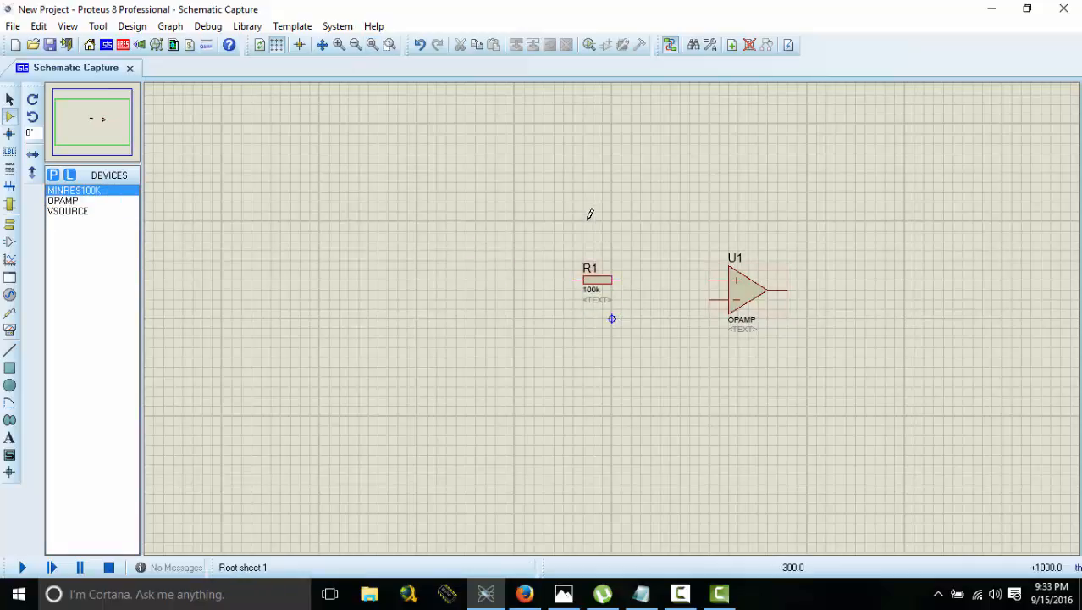
click(584, 183)
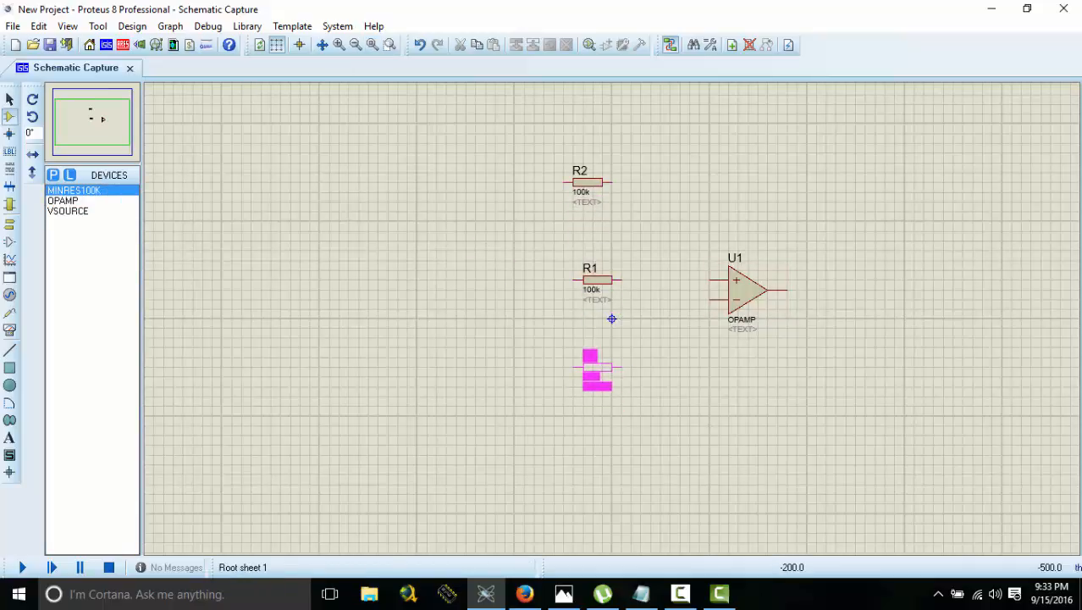
click(744, 303)
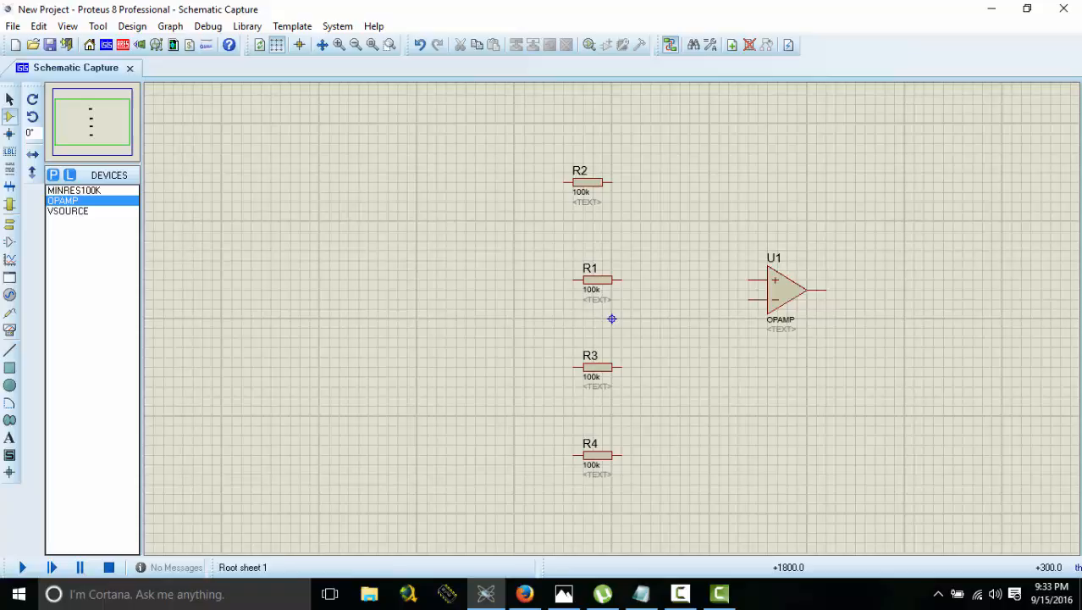
- Y-mirror the op-amp so its inputs face the resistor bank
right_click(779, 288)
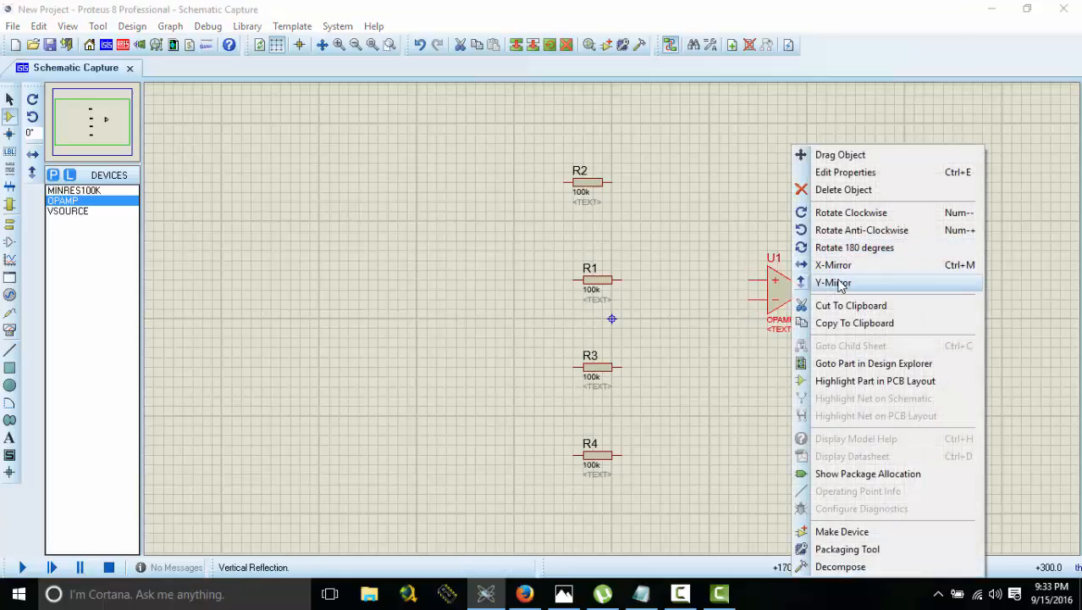
click(834, 281)
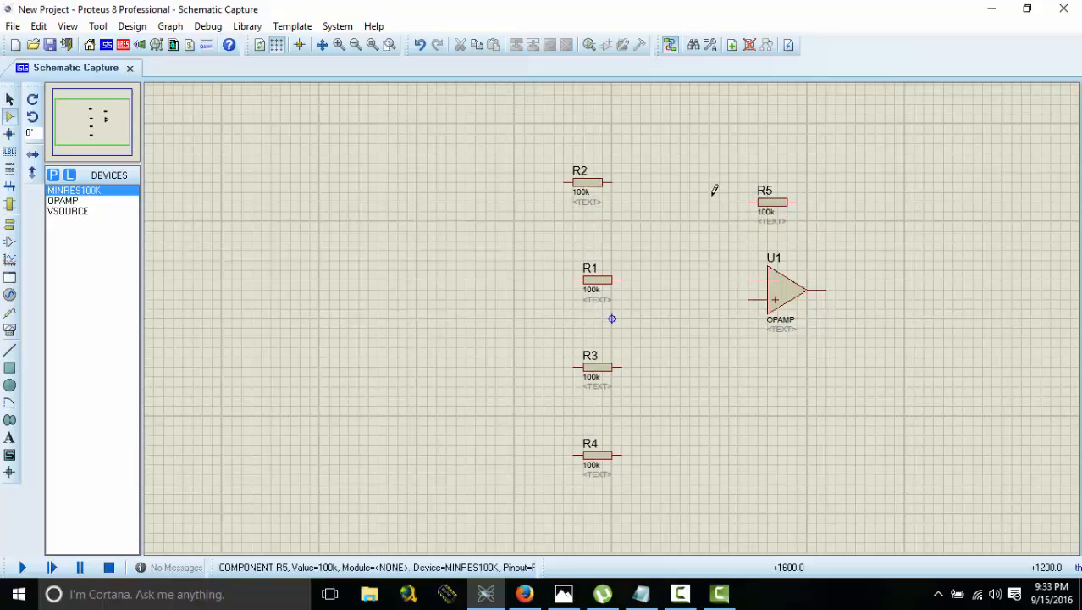
click(53, 175)
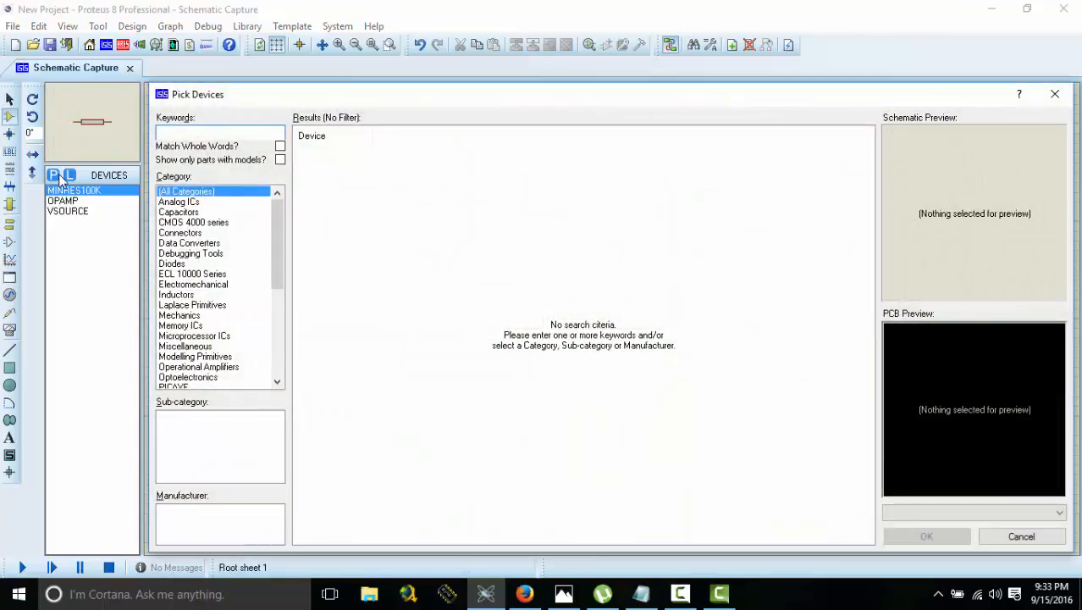
- Place four switches and source V1 feeding R1–R4, wired into the op-amp input with R5 as feedback
text(swi)
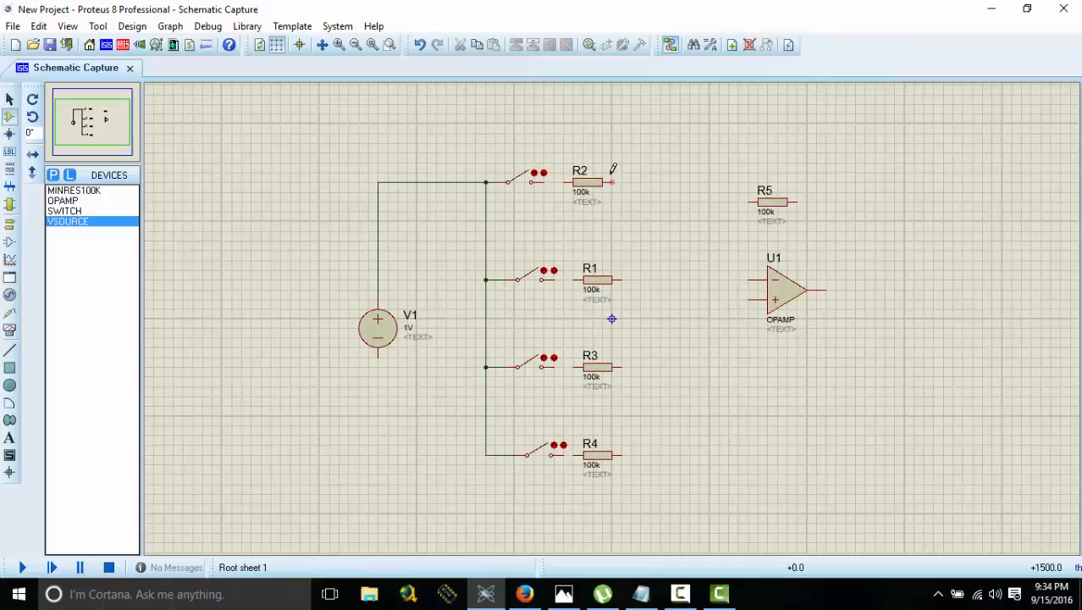
drag(610, 183, 695, 454)
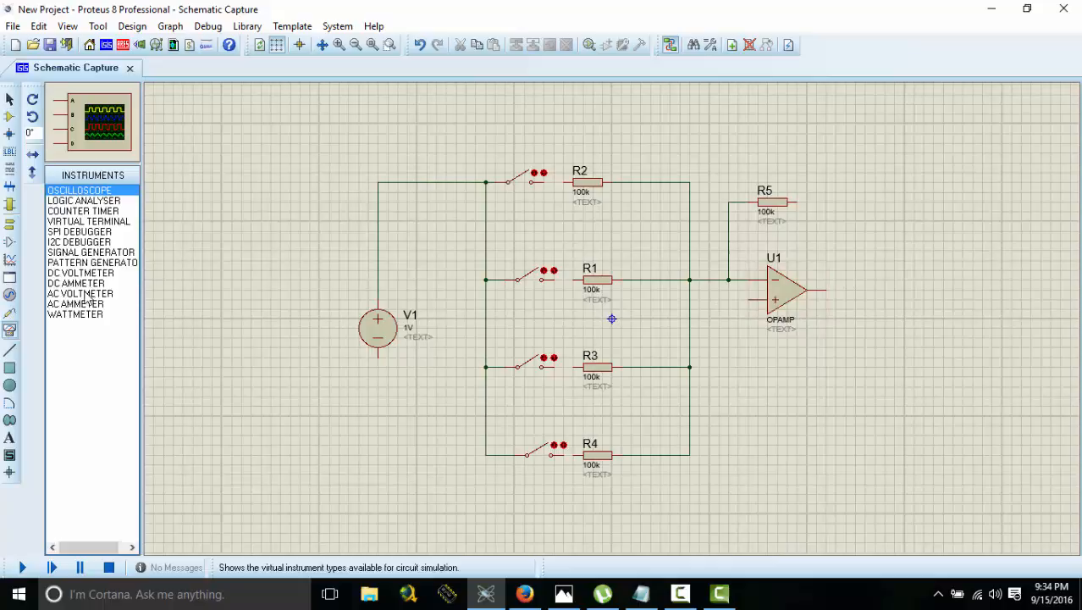
- Put a DC VOLTMETER on the op-amp output and GROUND terminals on source, op-amp and meter
click(81, 272)
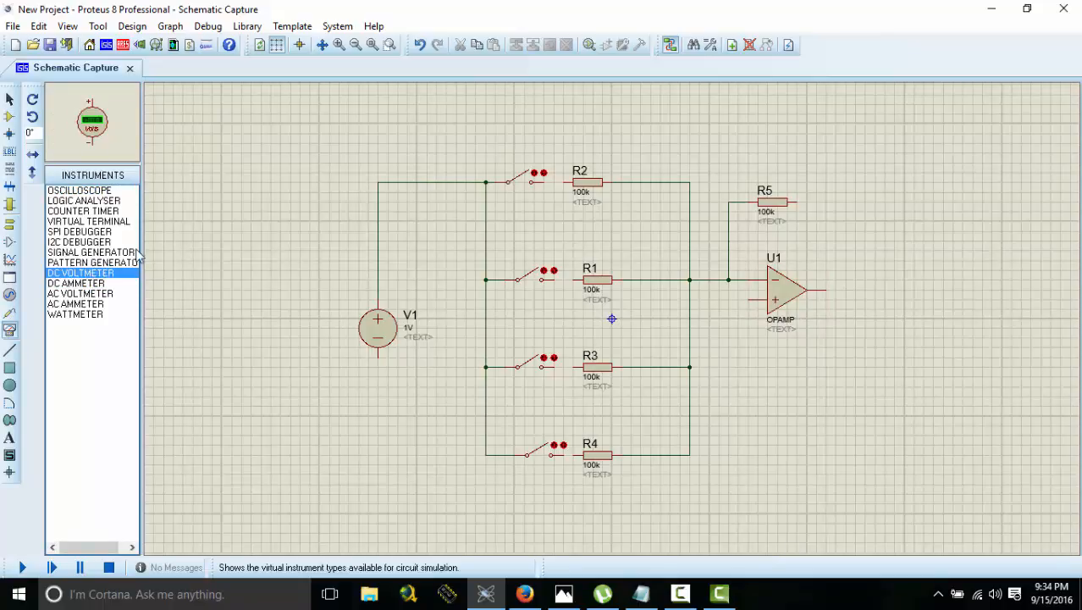
click(864, 403)
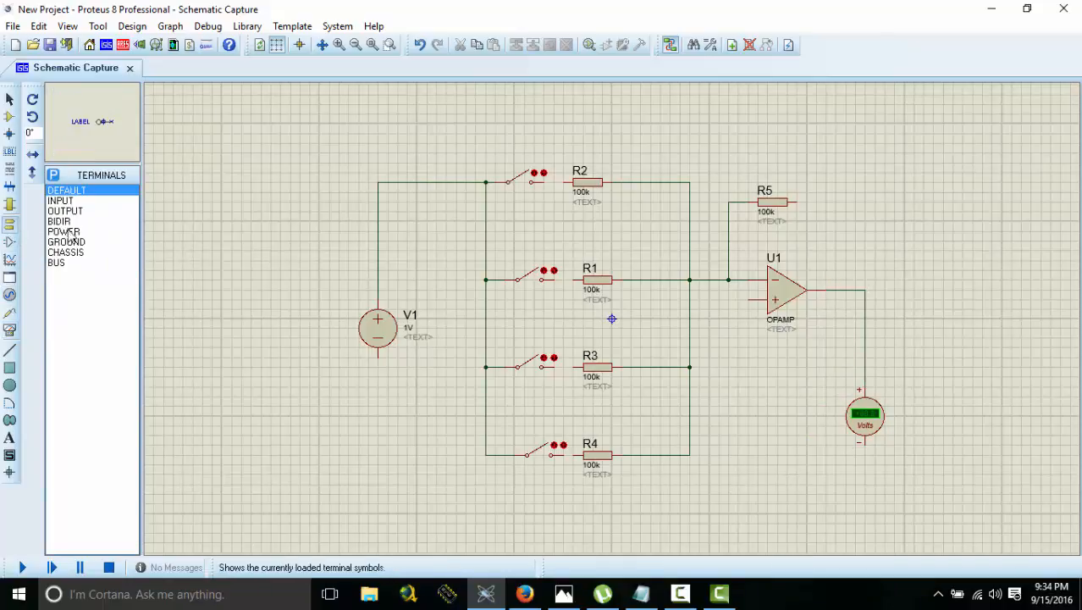
click(66, 240)
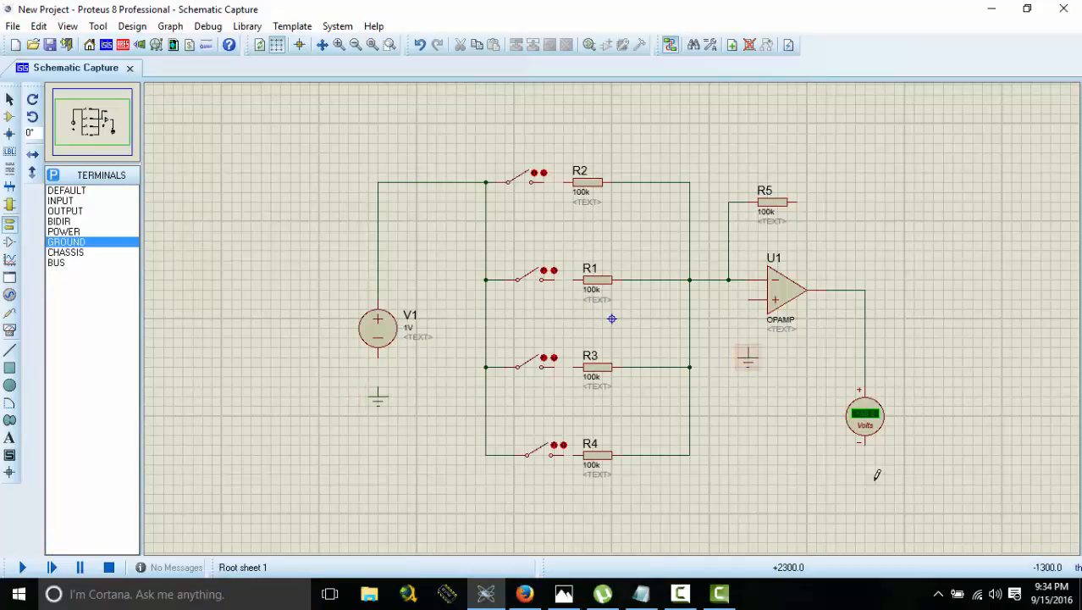
click(864, 491)
text(2)
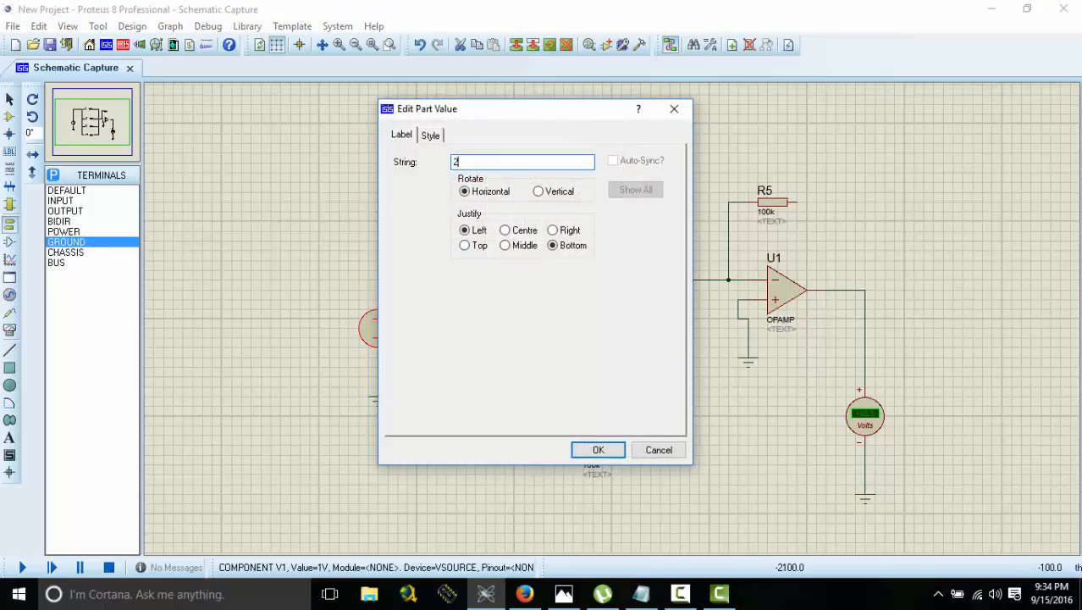
- Set V1 to 2 V, R2 to 1k and R3 to 4k
click(598, 450)
text(1k)
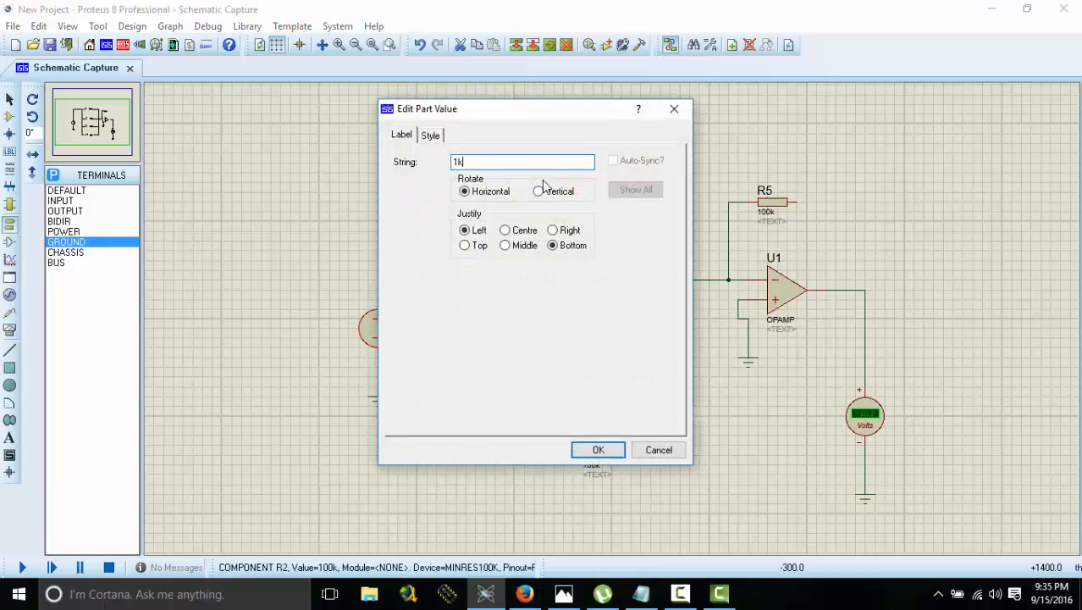
click(598, 451)
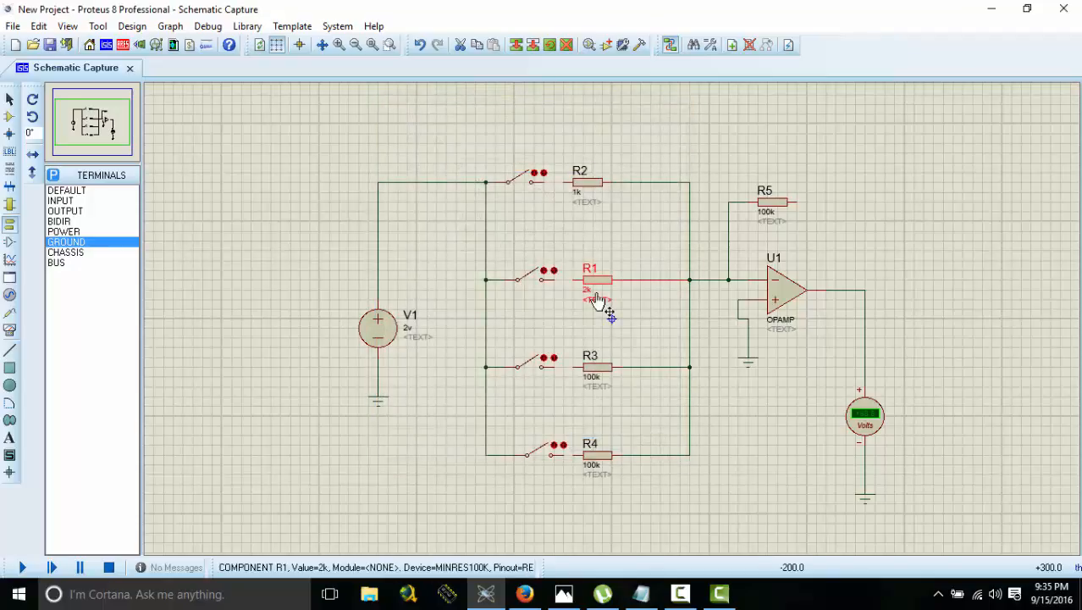
double_click(590, 366)
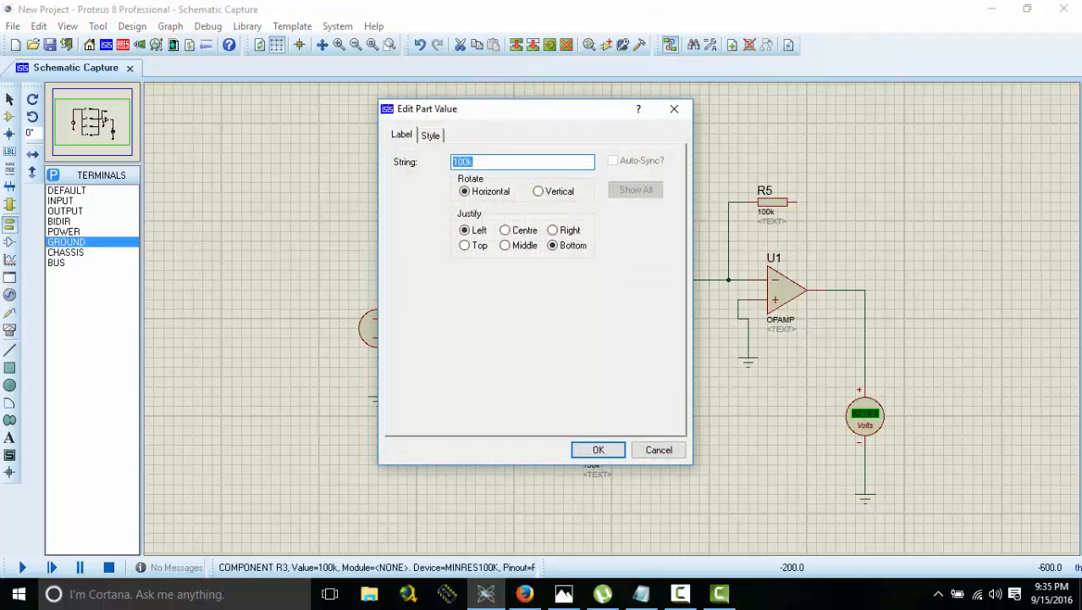
click(598, 451)
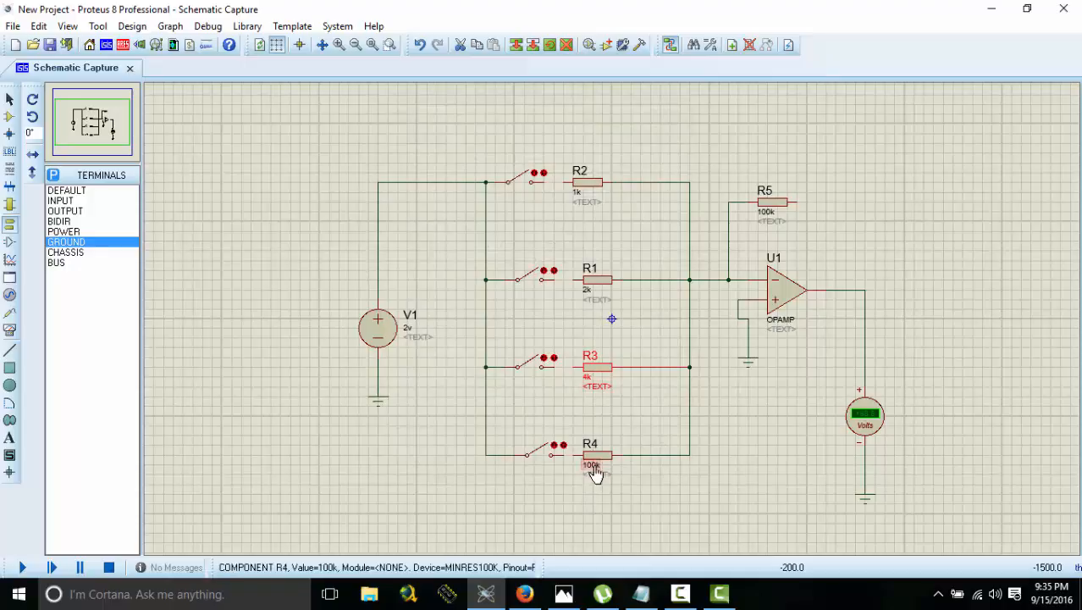
- Set R4 to 8k and feedback resistor R5 to 1k
double_click(593, 465)
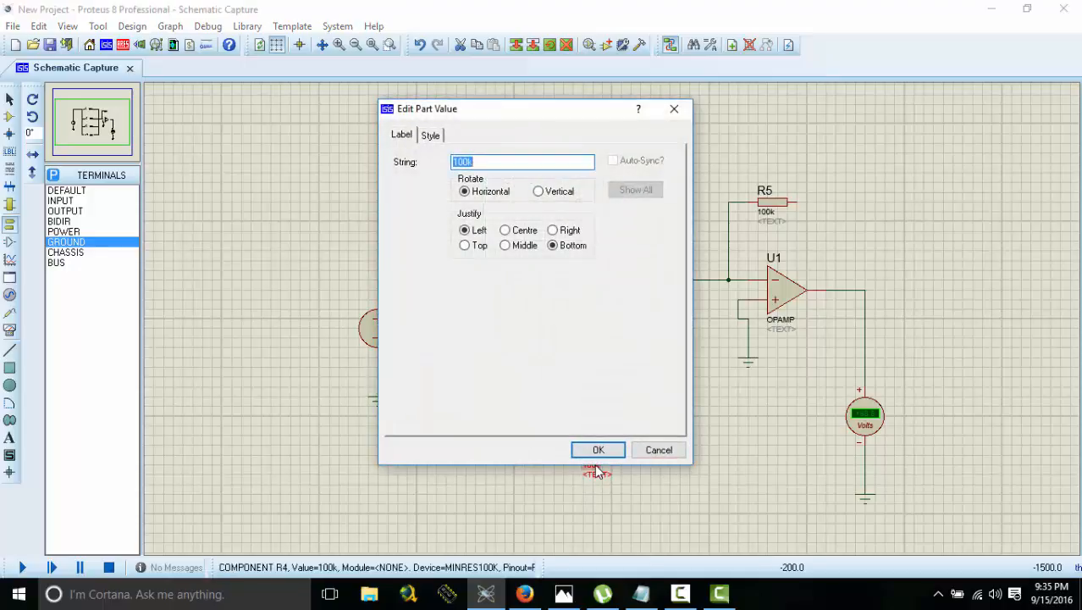
click(598, 451)
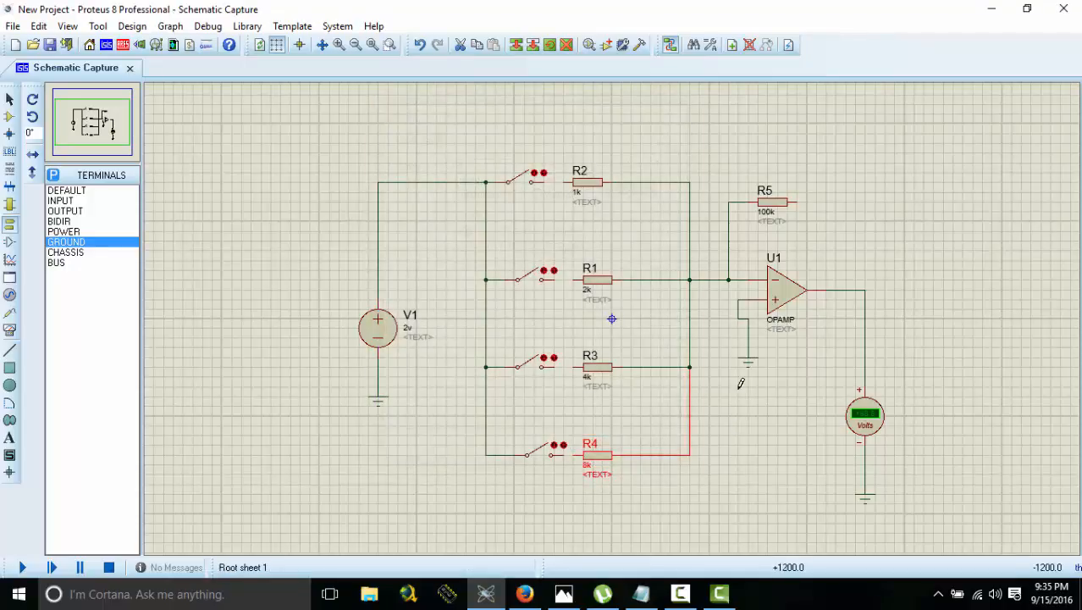
double_click(766, 212)
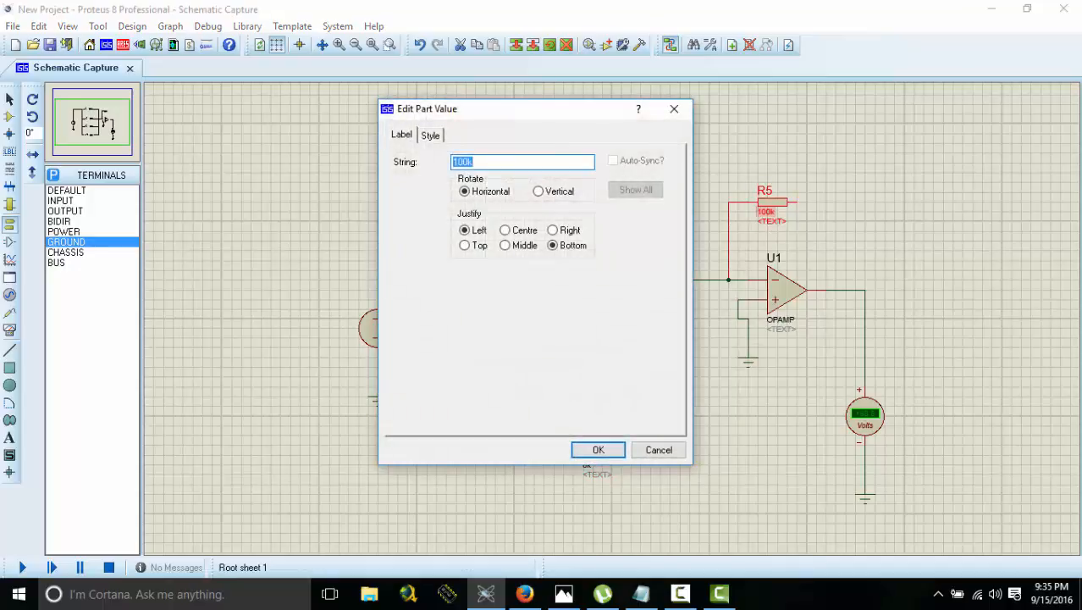
click(598, 450)
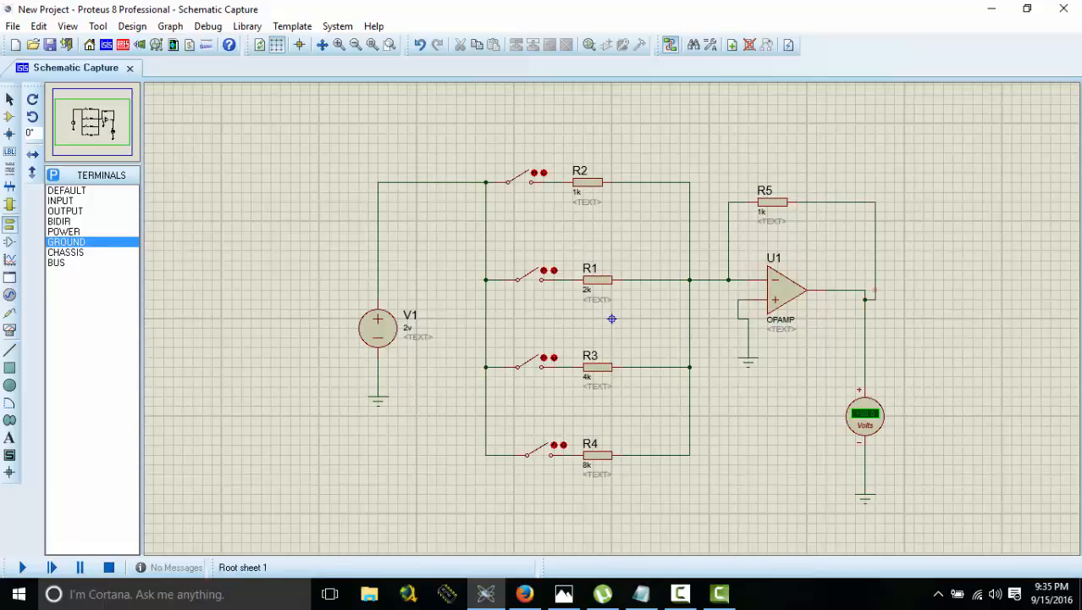
- Start the simulation so the voltmeter shows 0.00 with all switches open
click(208, 25)
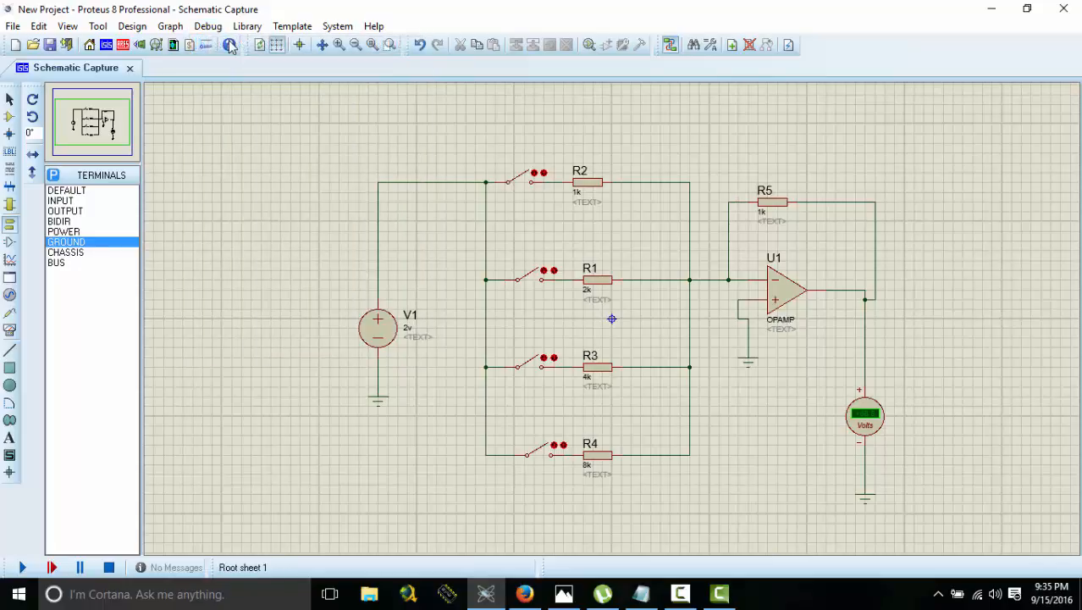
click(24, 567)
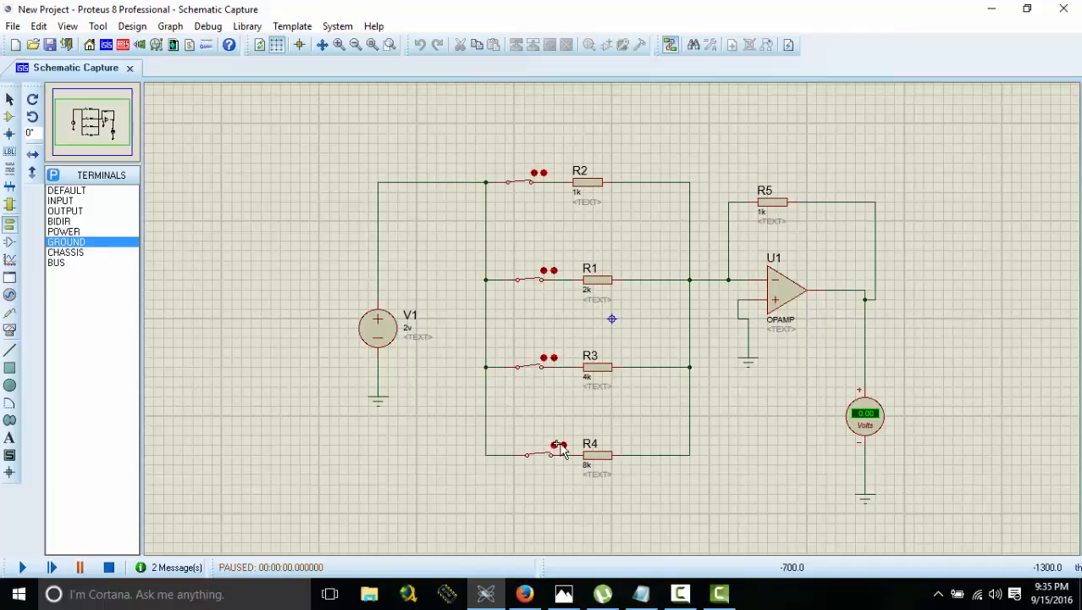
mouse_move(23, 567)
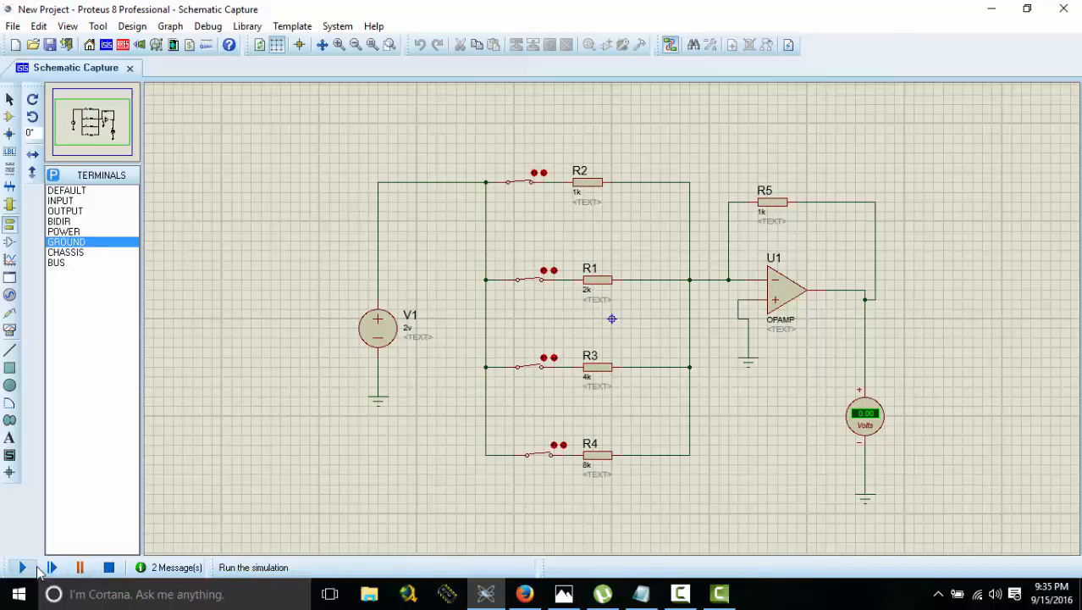
- Run the simulation and toggle input switches, reading outputs such as -3.75 and -1.50 V
click(24, 565)
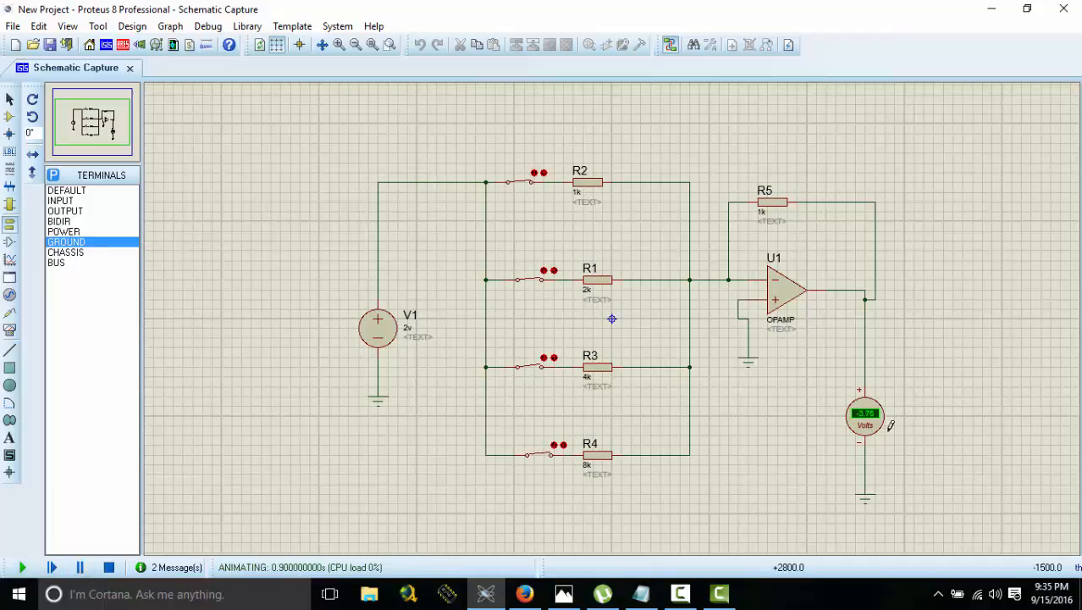
click(337, 44)
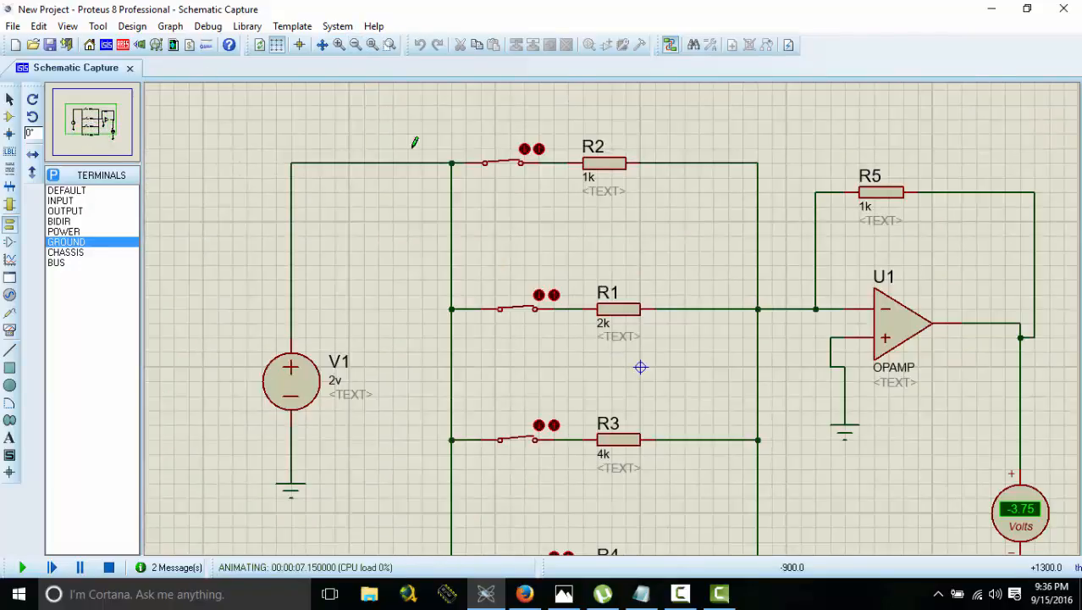
click(354, 44)
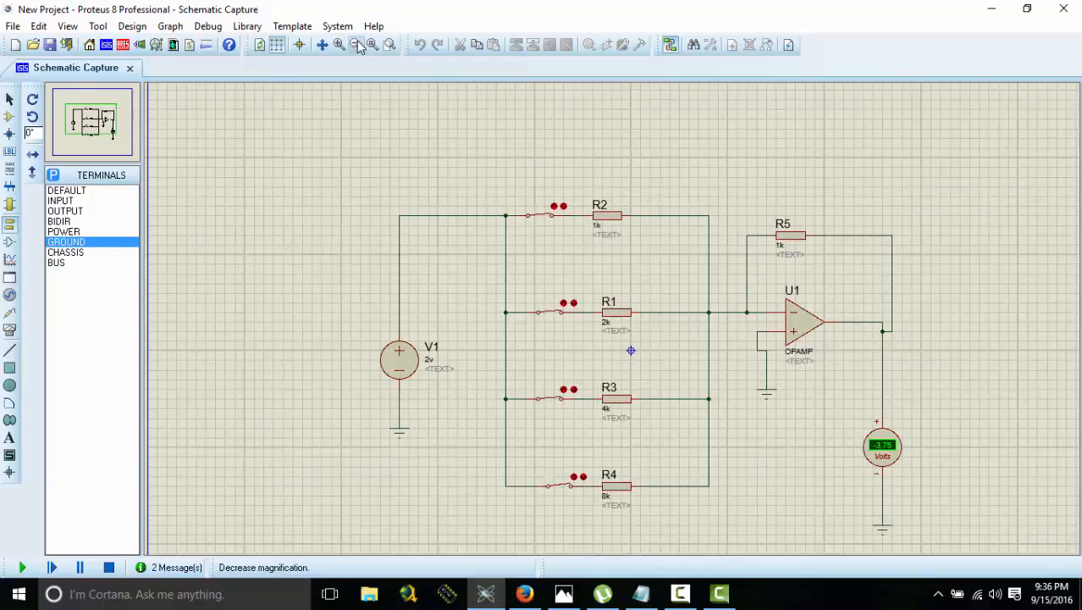
click(22, 566)
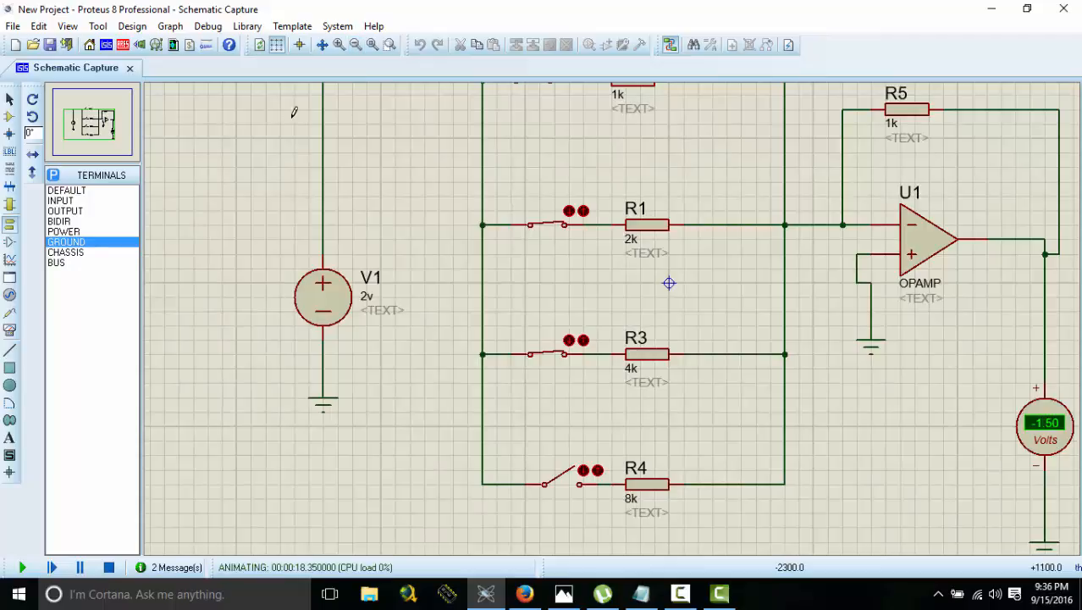
scroll(down, 3)
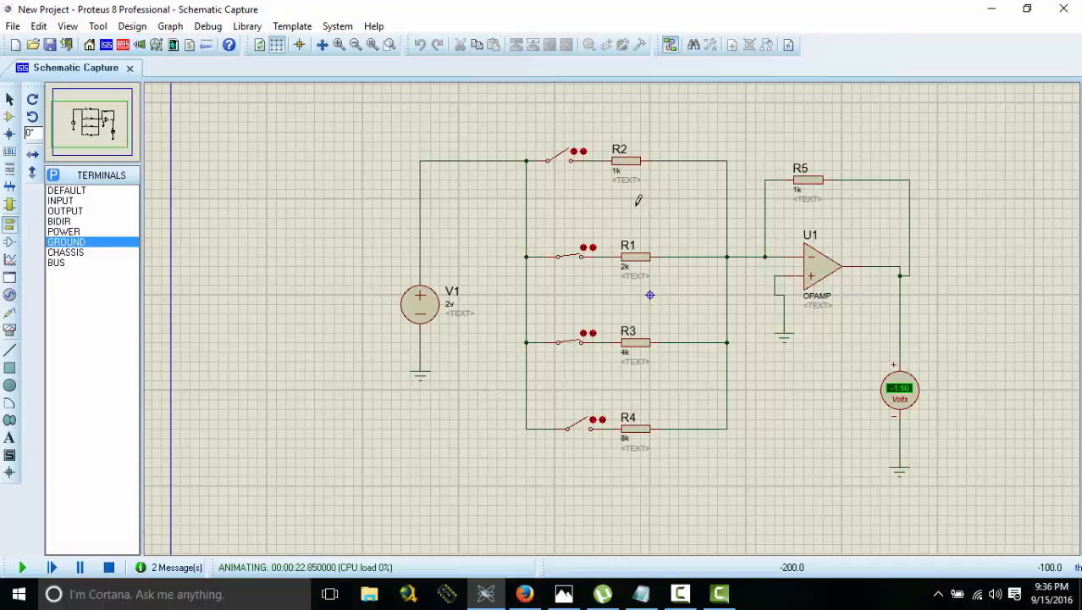
mouse_move(672, 471)
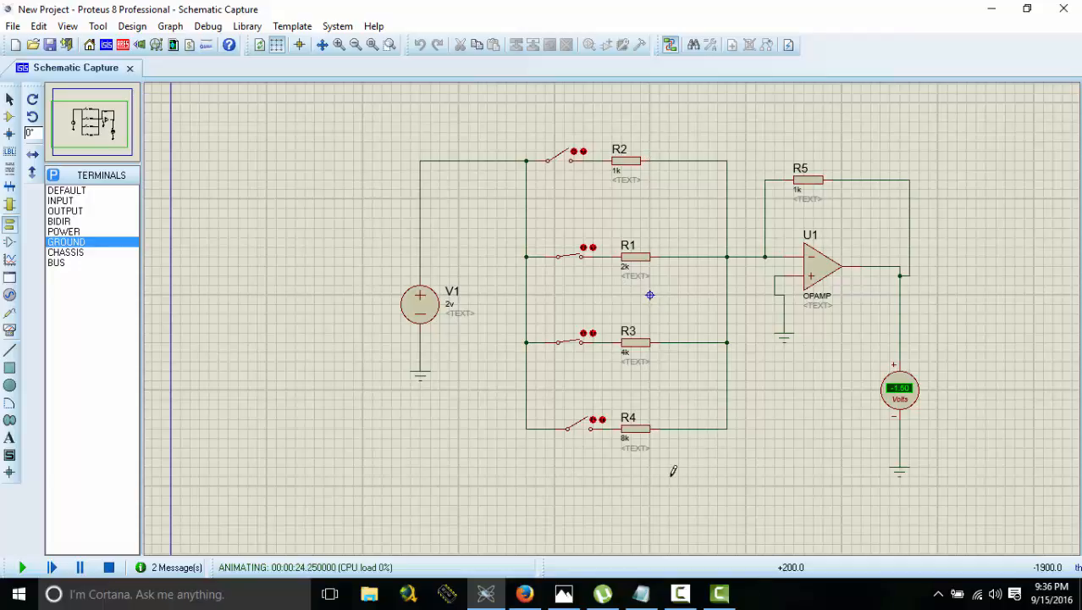